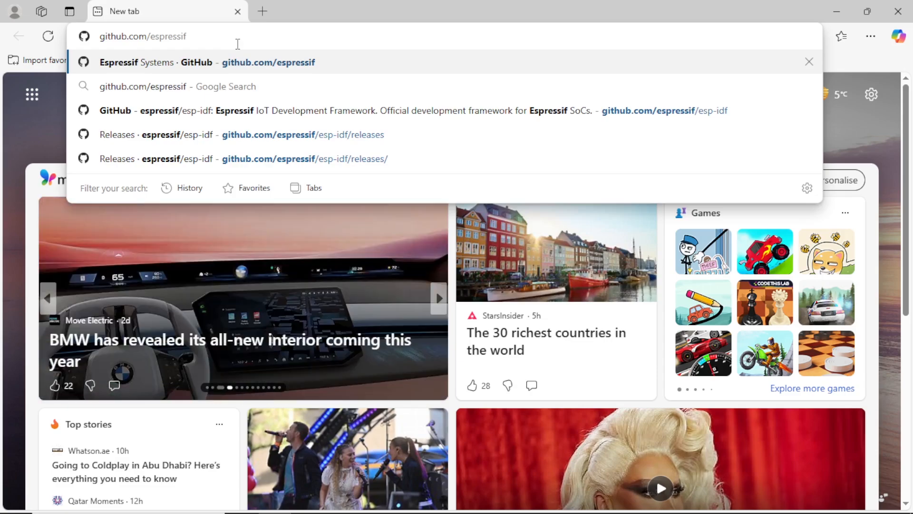
# - Open the 'Releases · espressif/esp-idf' page from the address-bar suggestions
pyautogui.click(233, 135)
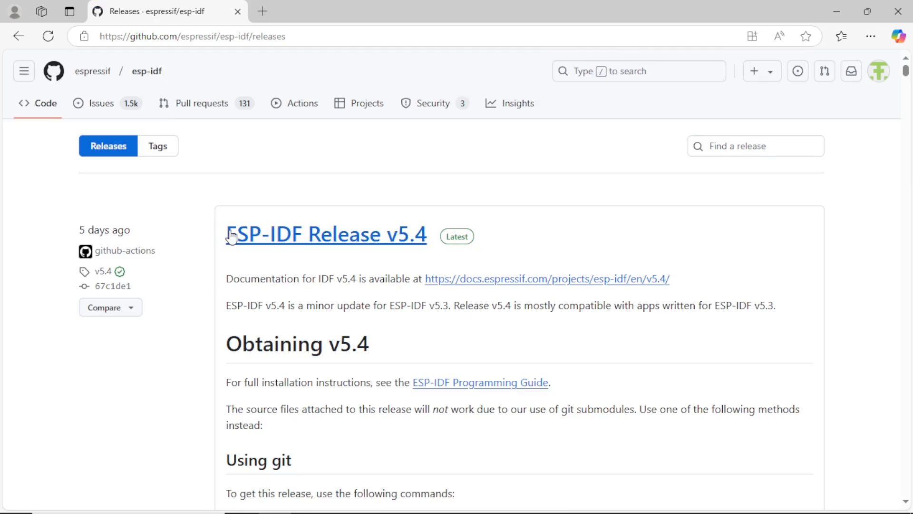
pyautogui.moveTo(223, 342)
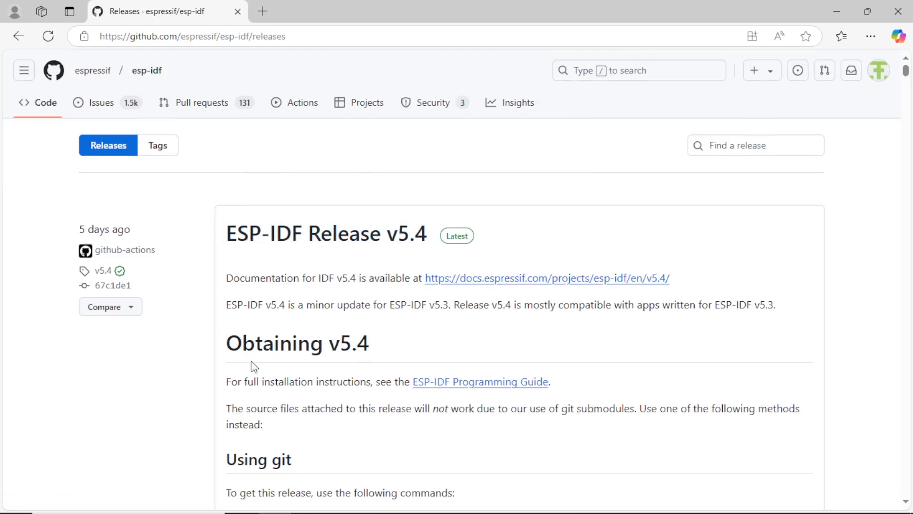
# - Scroll down to Release v5.4 and collapse, then re-expand, its Assets list
pyautogui.scroll(-3)
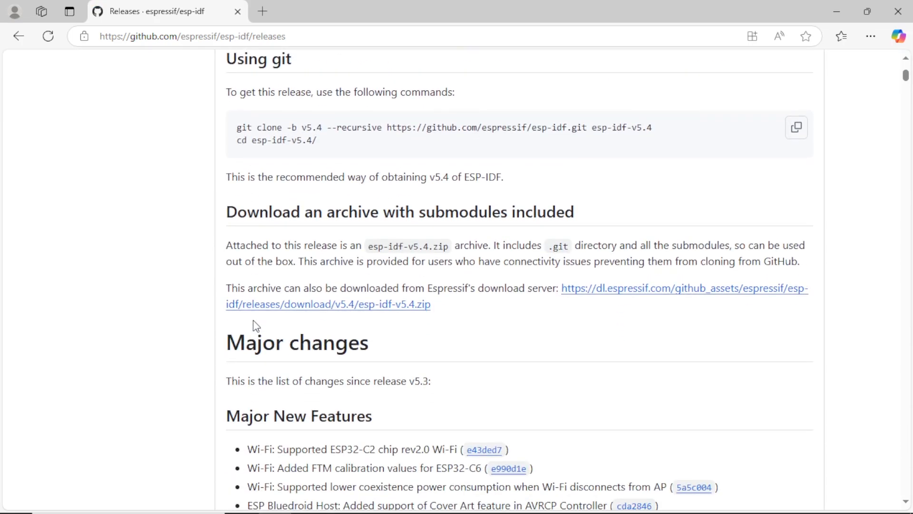
pyautogui.scroll(-3)
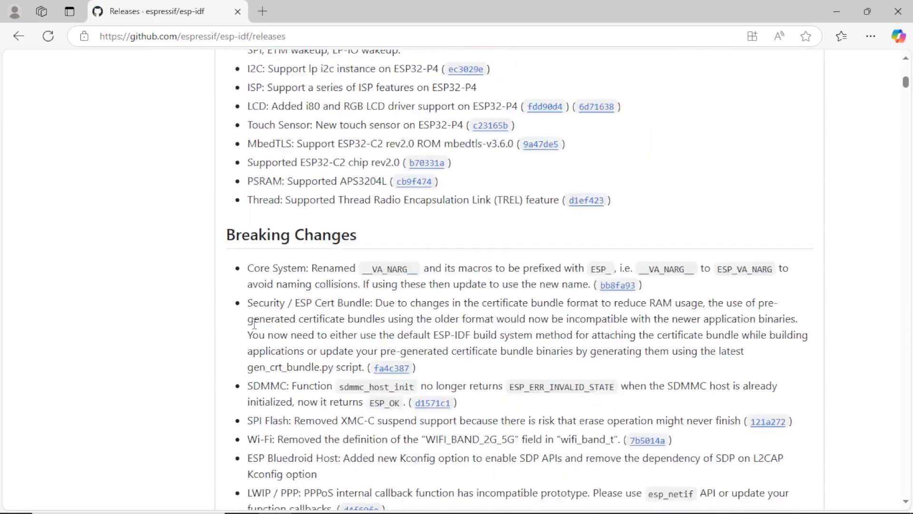
pyautogui.scroll(-3)
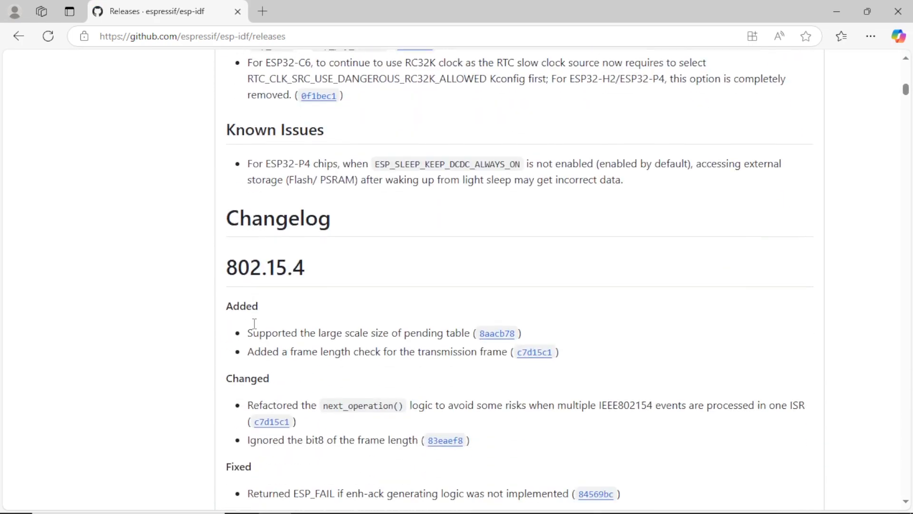
pyautogui.scroll(-3)
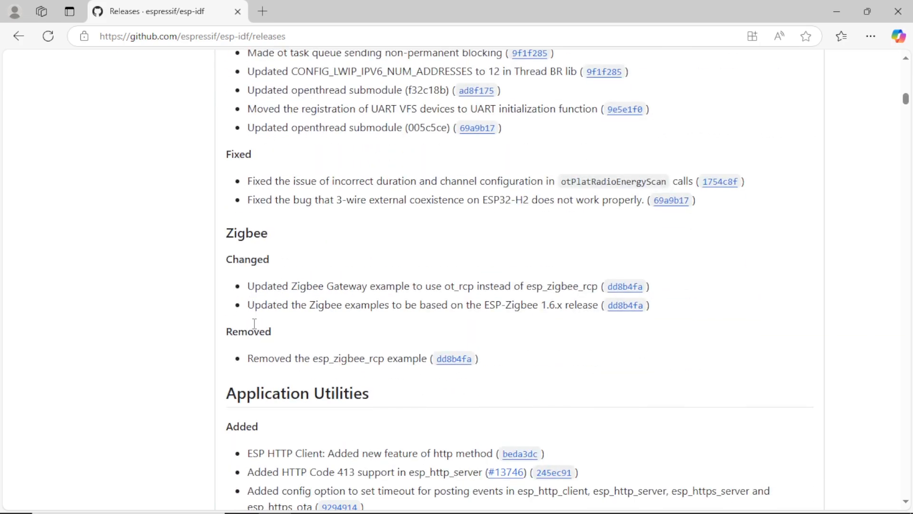
pyautogui.scroll(-3)
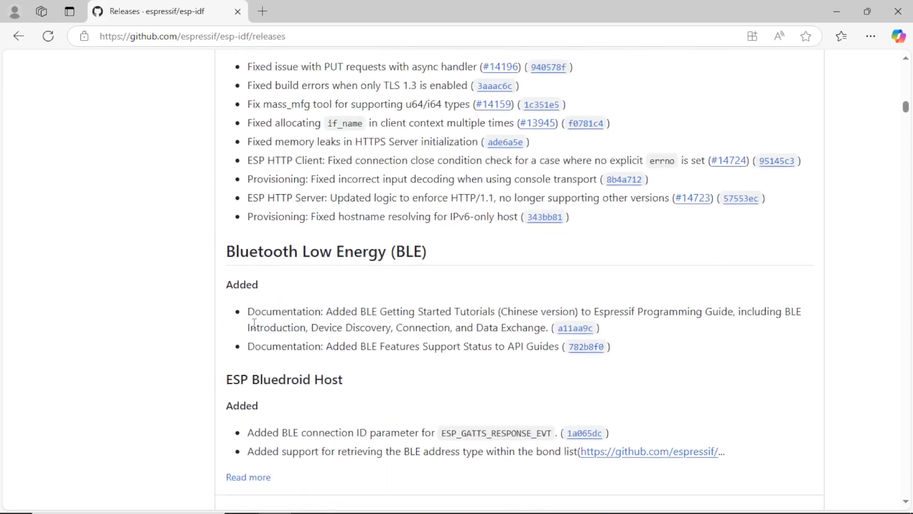
pyautogui.scroll(-3)
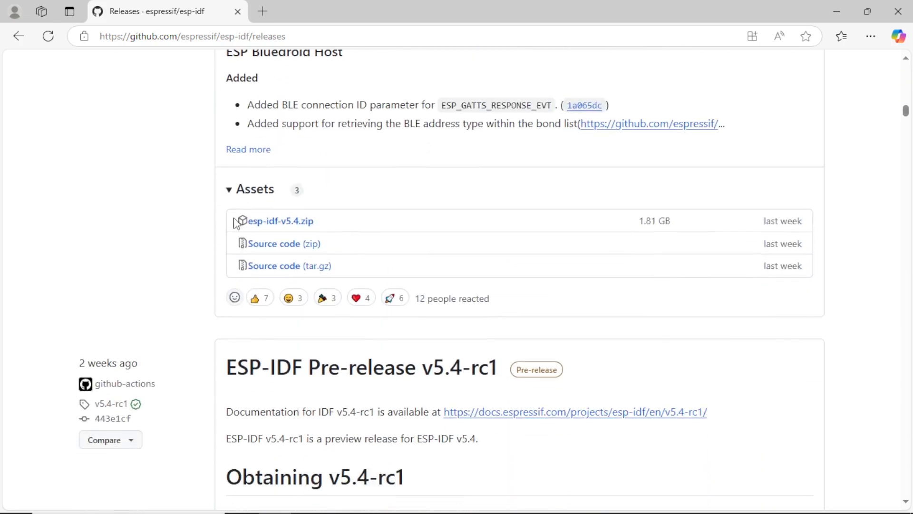
pyautogui.doubleClick(254, 189)
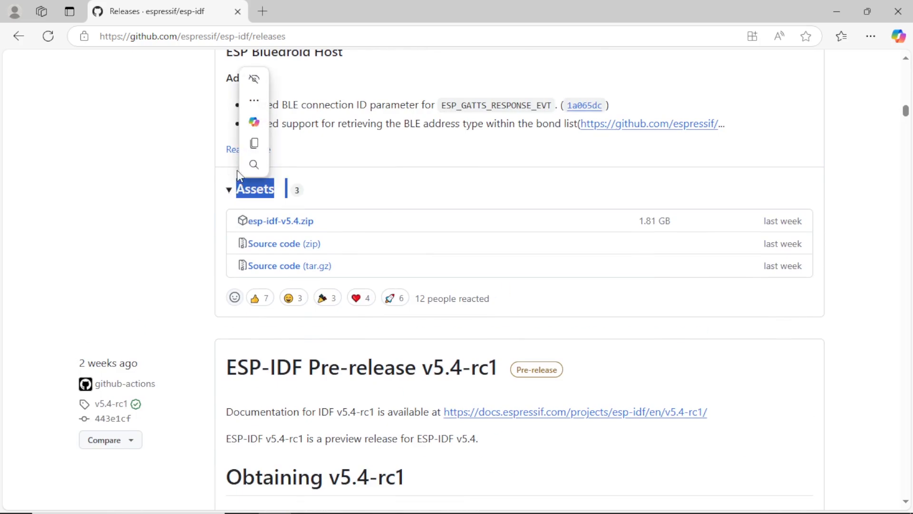
pyautogui.click(229, 189)
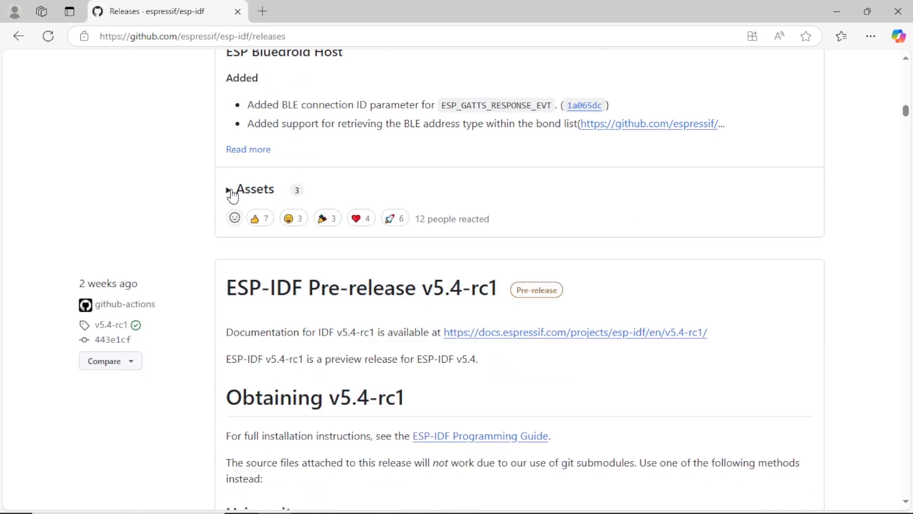
pyautogui.click(229, 189)
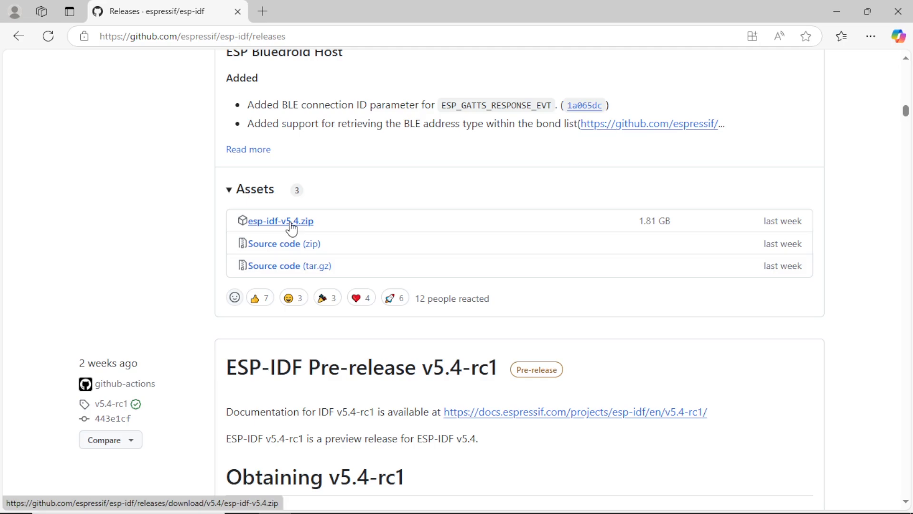
# - Scroll further past the v5.4 and v5.4-rc1 notes toward Release v5.3.2
pyautogui.scroll(-3)
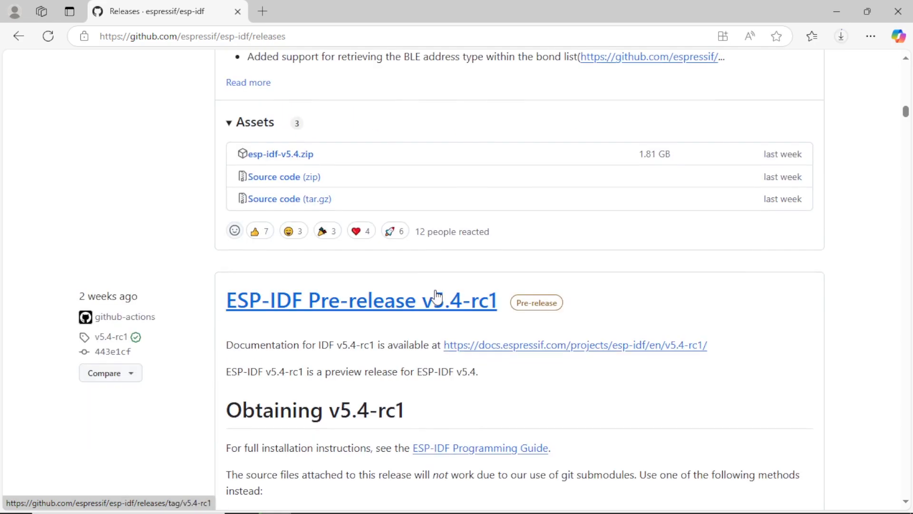
pyautogui.scroll(-3)
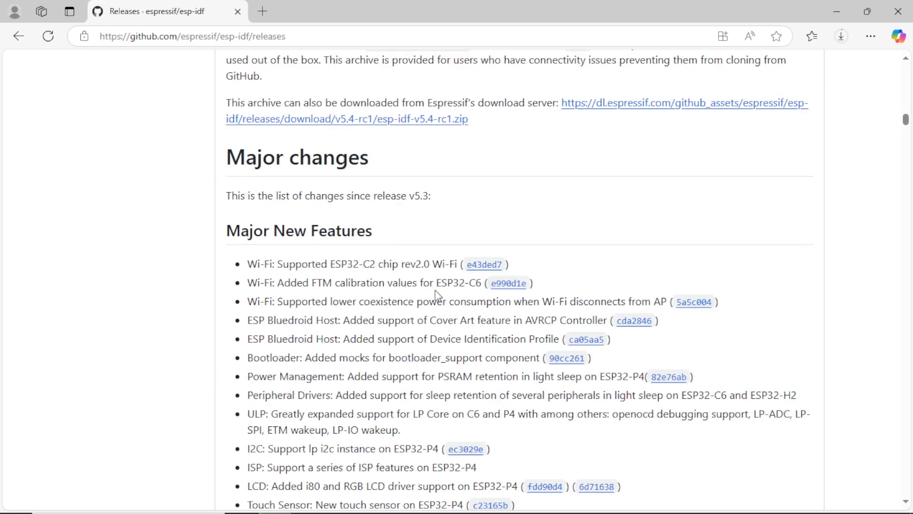
pyautogui.scroll(-3)
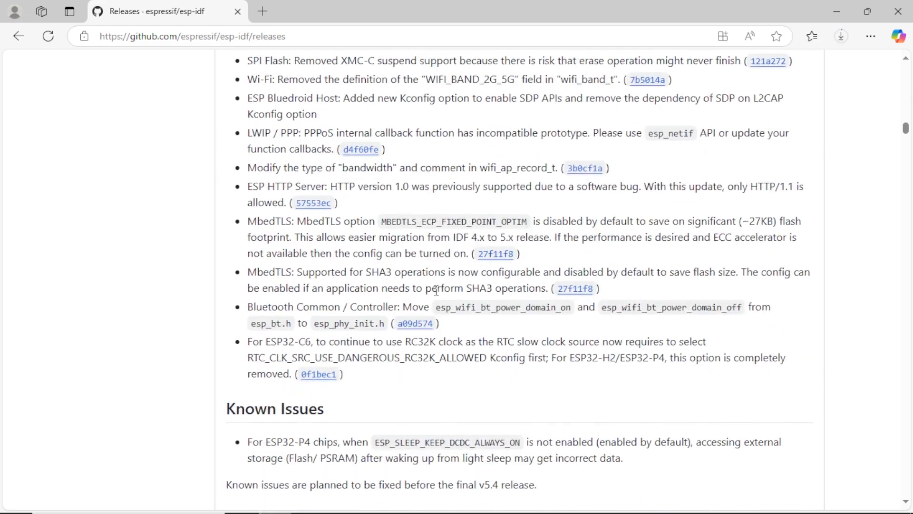
pyautogui.scroll(-3)
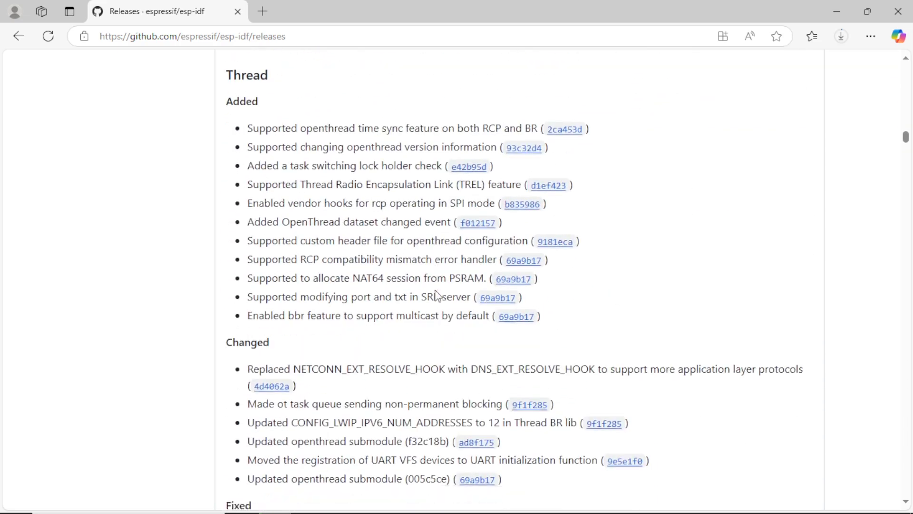
pyautogui.scroll(-3)
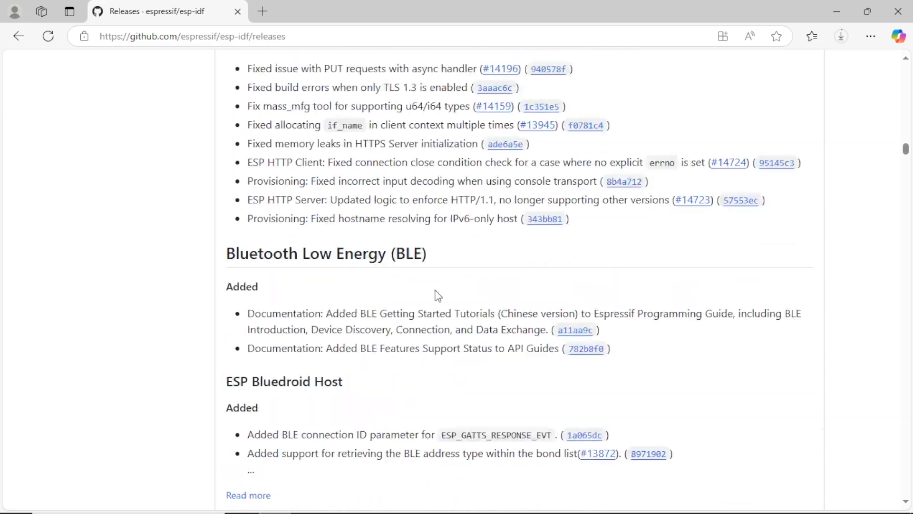
pyautogui.scroll(-3)
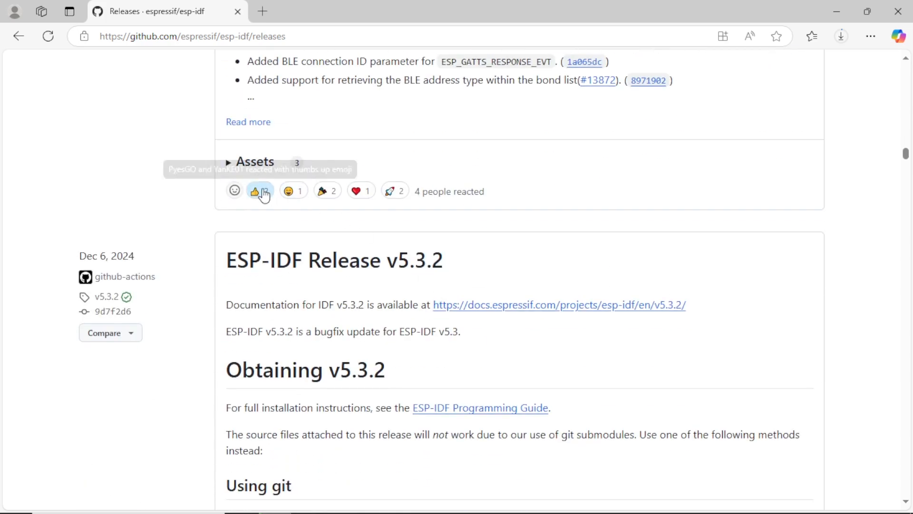
# - Expand the v5.4-rc1 assets and scroll down through the v5.3.2 release notes
pyautogui.click(256, 190)
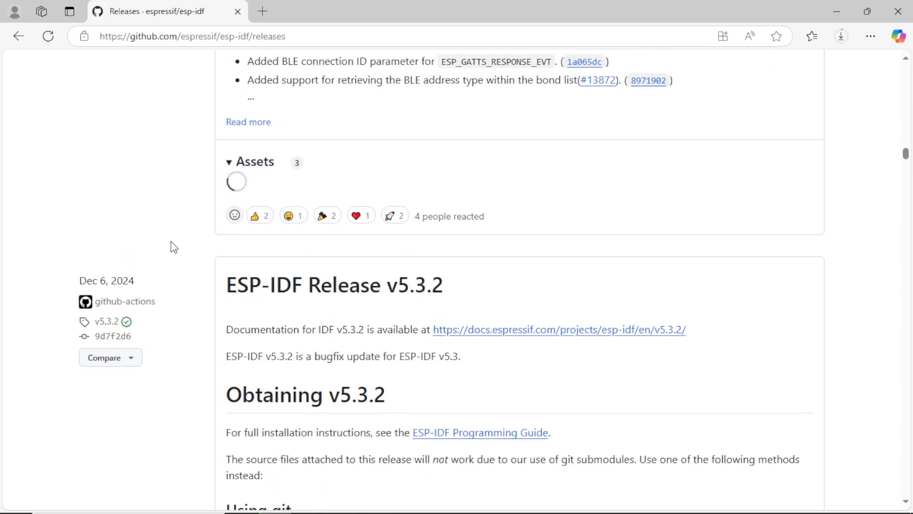
pyautogui.click(257, 161)
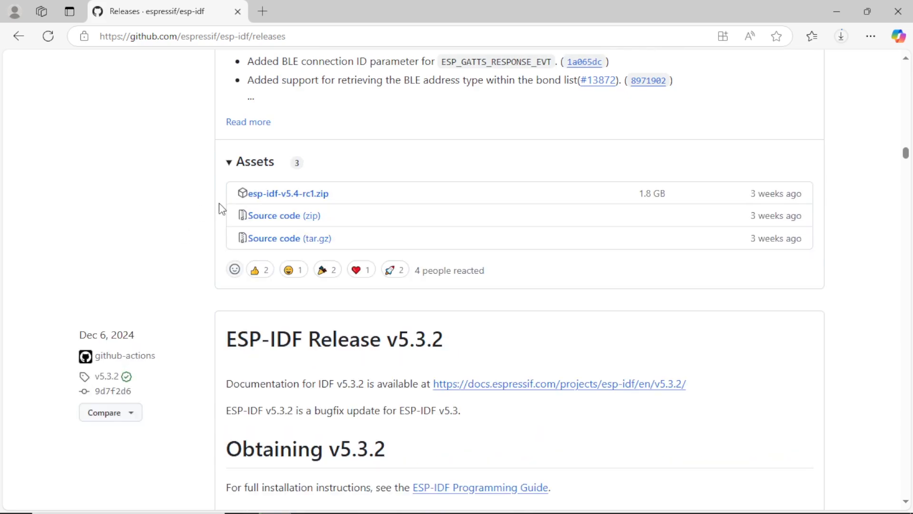
pyautogui.moveTo(288, 193)
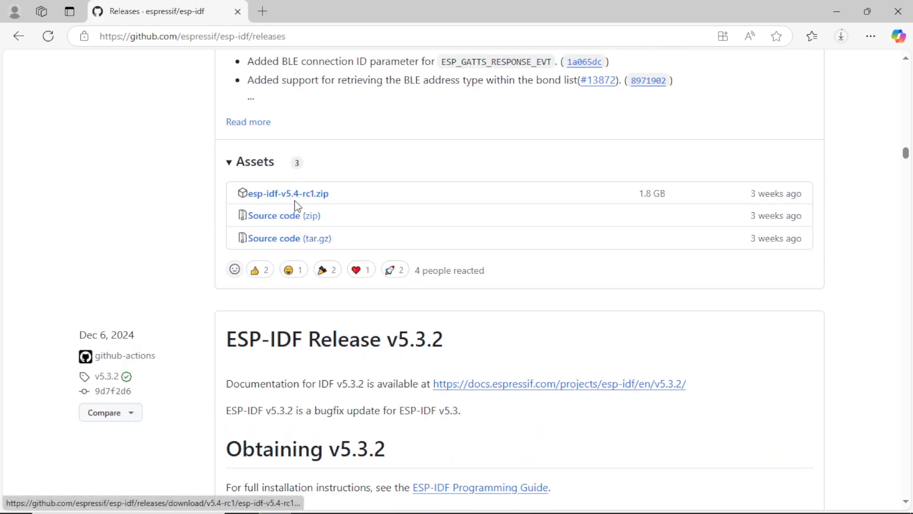
pyautogui.scroll(-3)
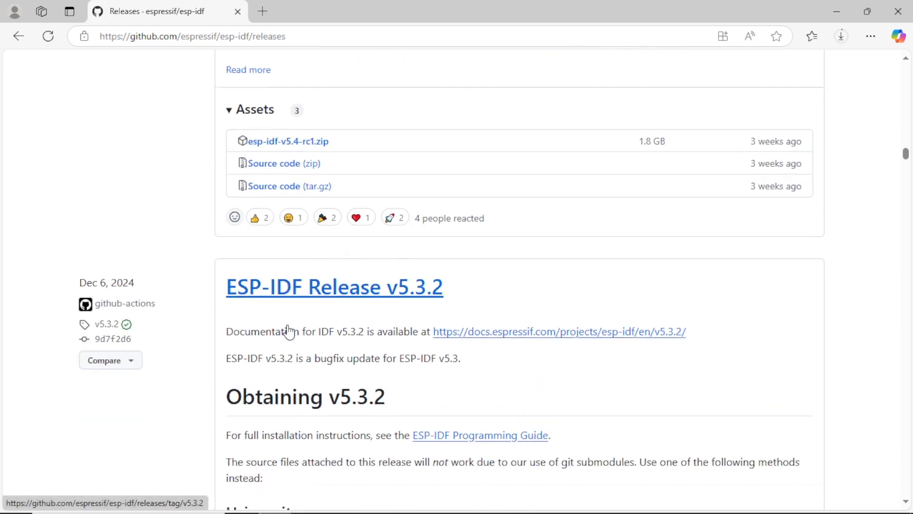
pyautogui.scroll(-3)
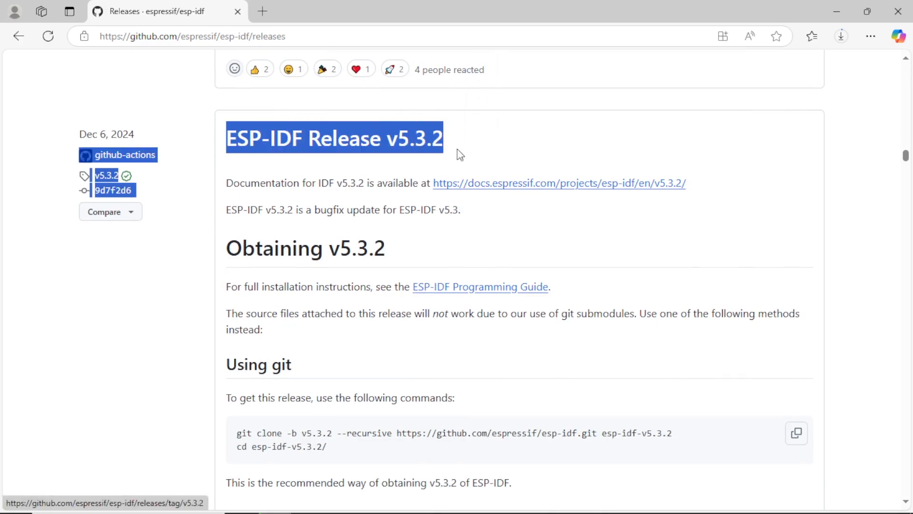
pyautogui.scroll(-3)
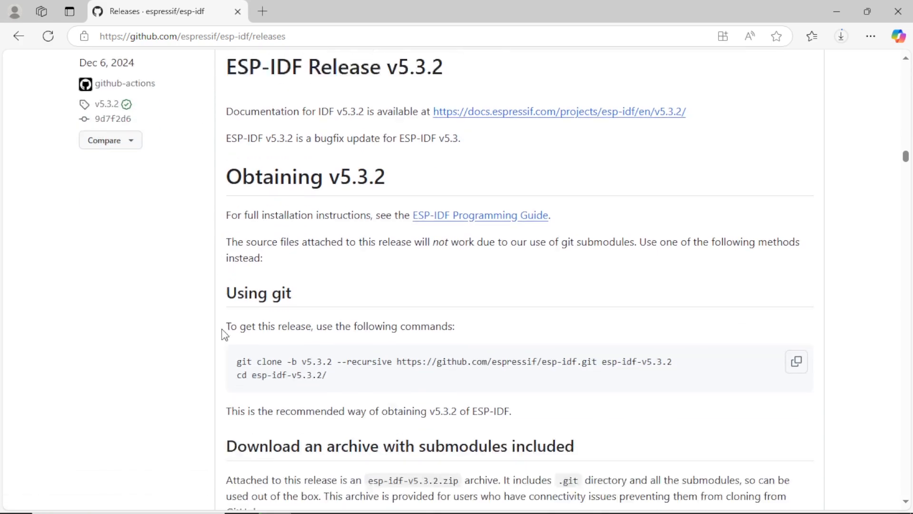
pyautogui.scroll(-3)
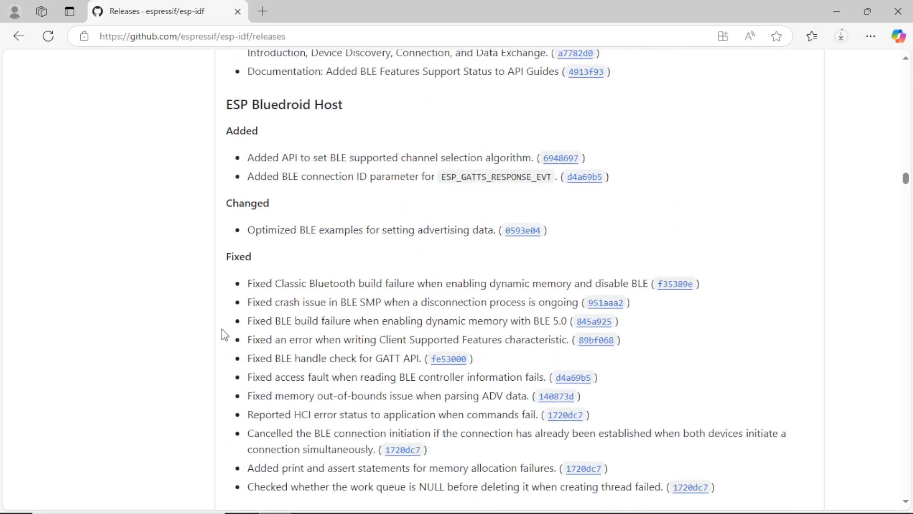
pyautogui.scroll(-3)
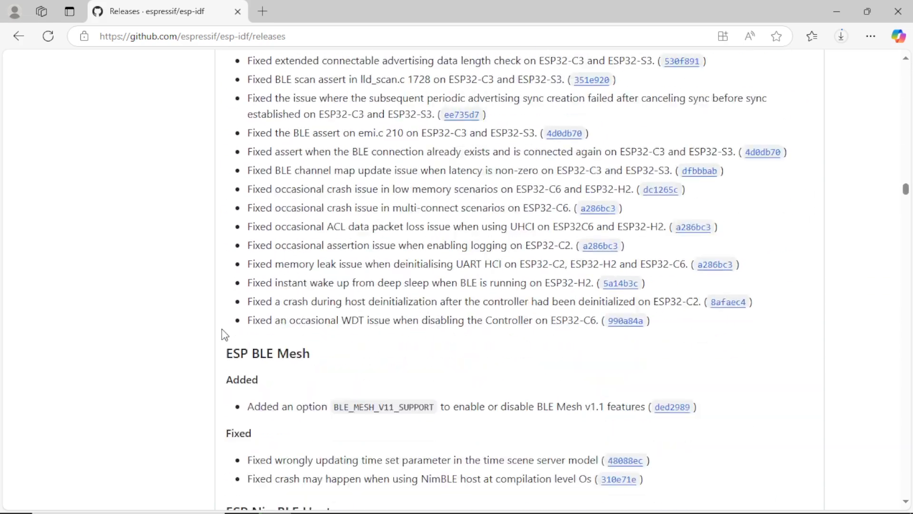
pyautogui.scroll(-3)
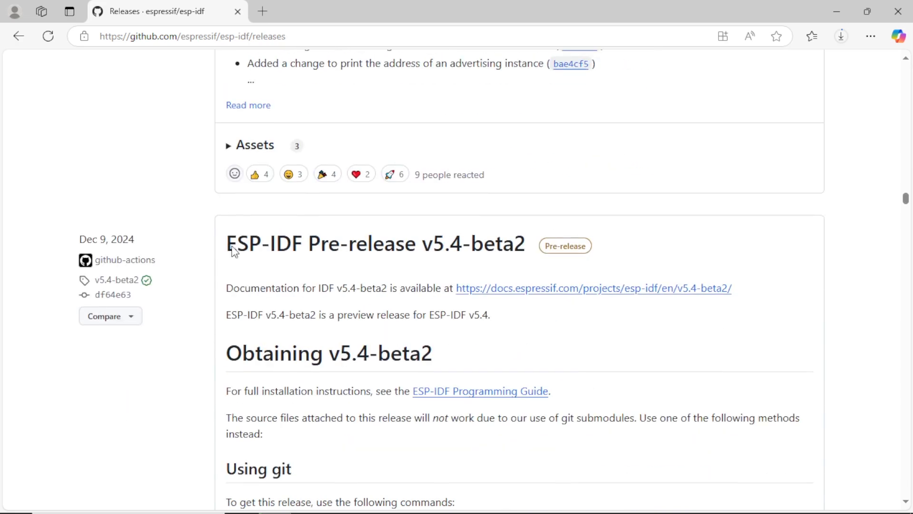
# - Download esp-idf-v5.3.2.zip from the v5.3.2 Assets and check its progress in Downloads
pyautogui.click(229, 145)
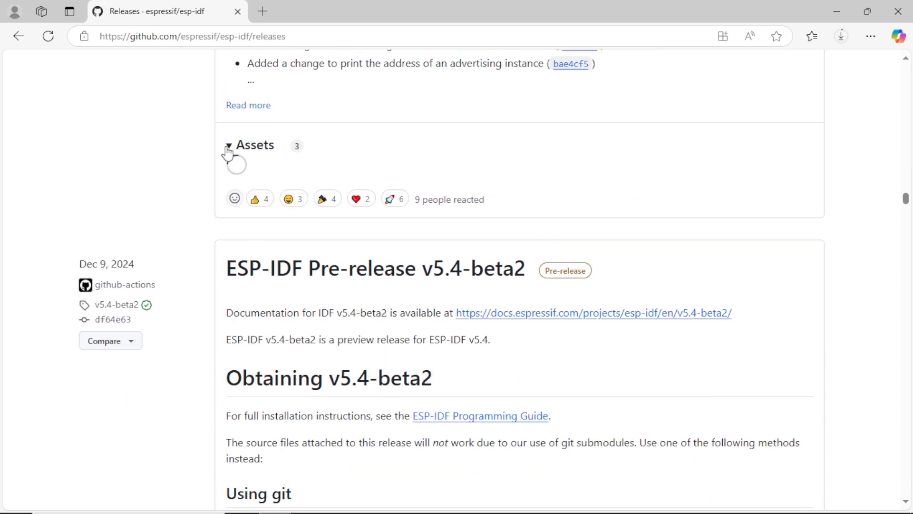
pyautogui.click(228, 145)
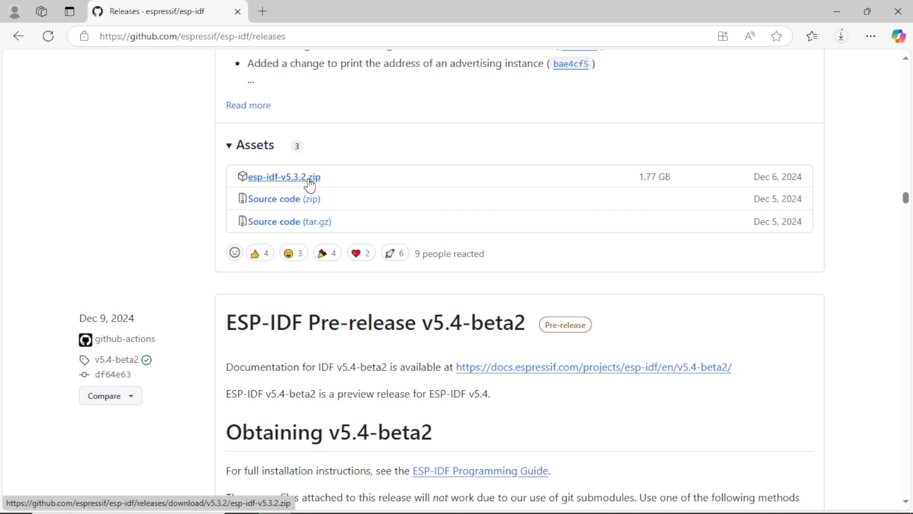
pyautogui.moveTo(823, 61)
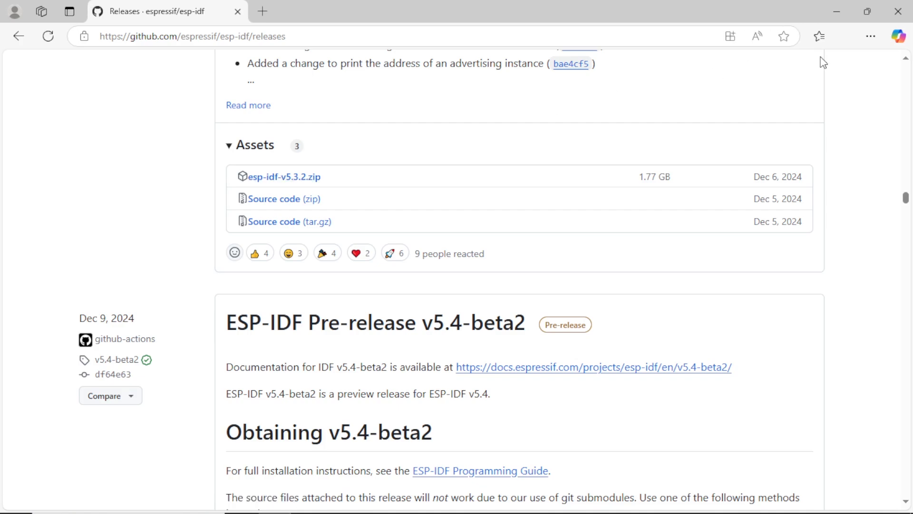
pyautogui.click(841, 37)
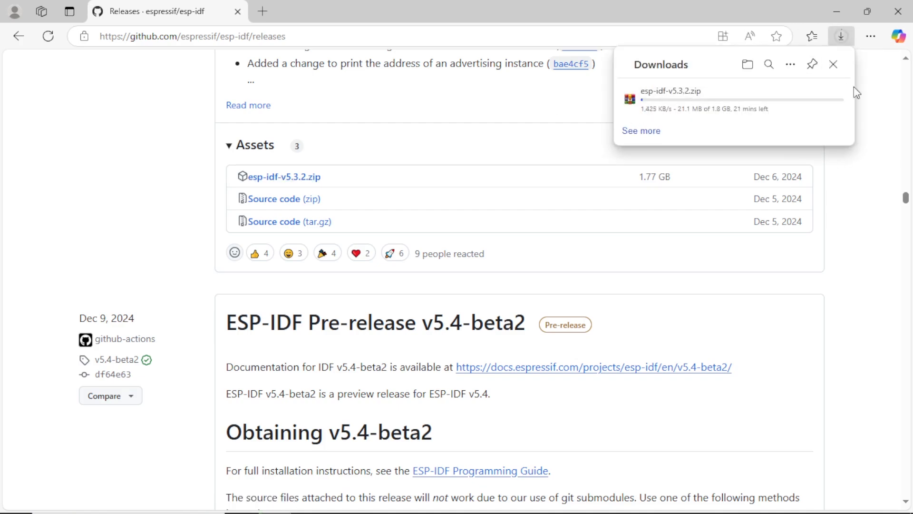
pyautogui.moveTo(834, 99)
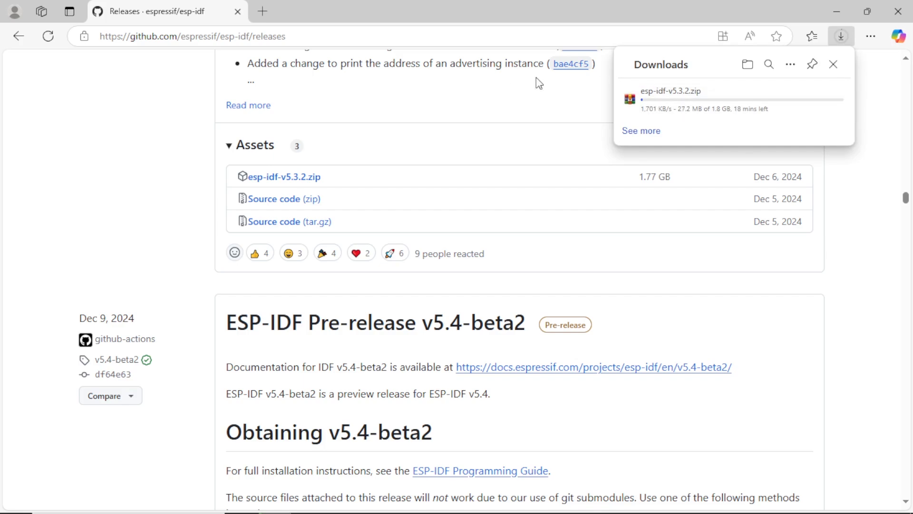
pyautogui.click(833, 64)
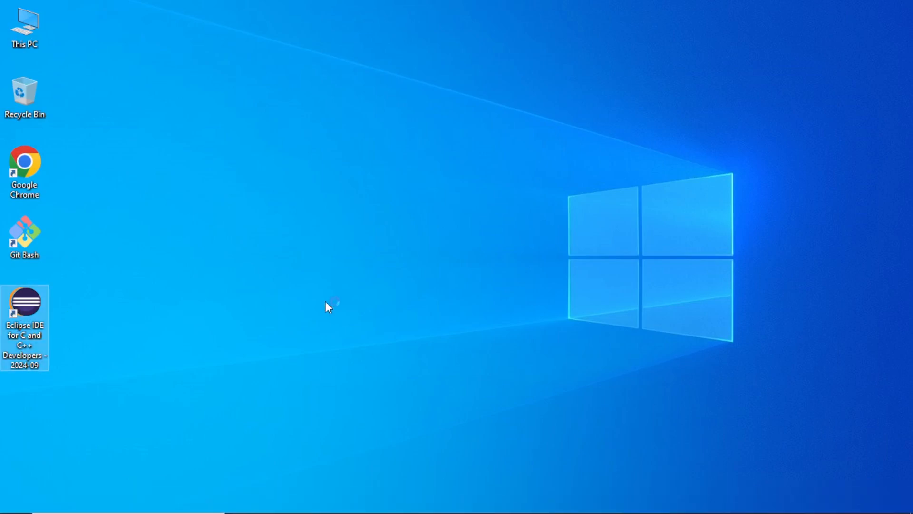
pyautogui.moveTo(329, 306)
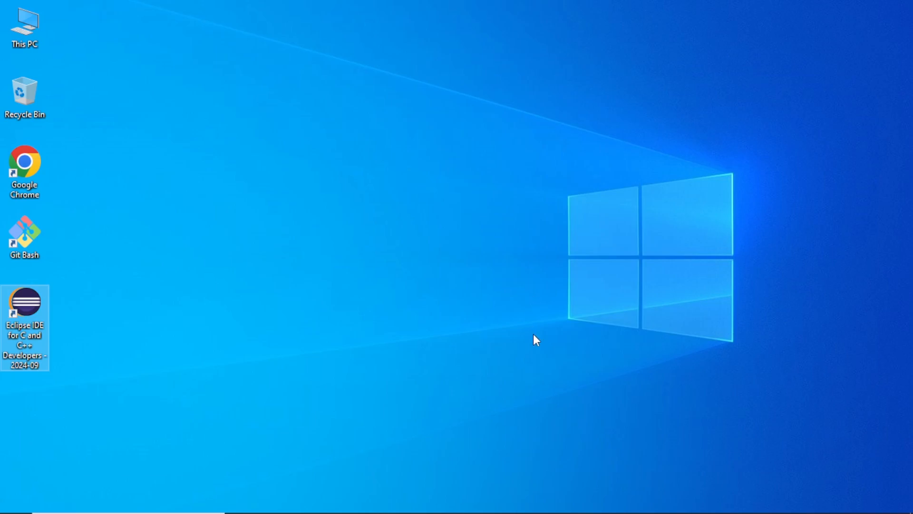
# - Launch Eclipse IDE for C and C++ Developers from its desktop shortcut
pyautogui.doubleClick(24, 303)
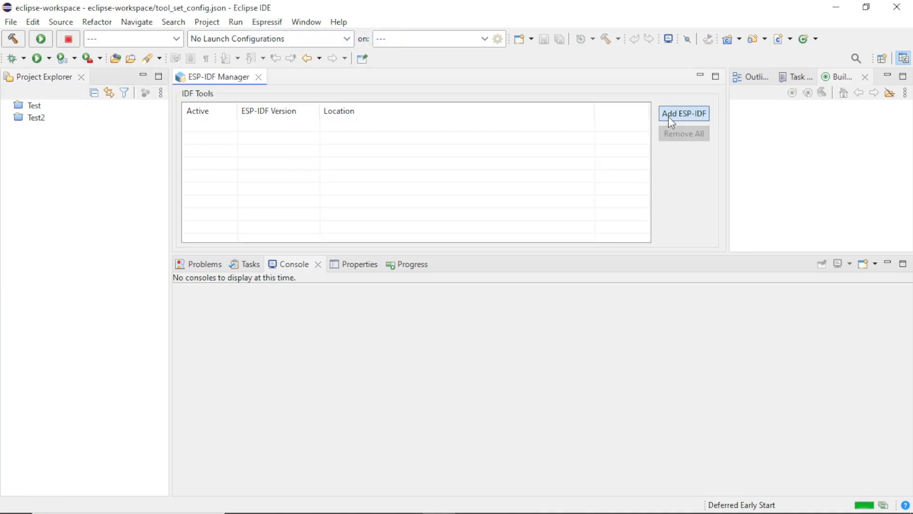
pyautogui.moveTo(586, 179)
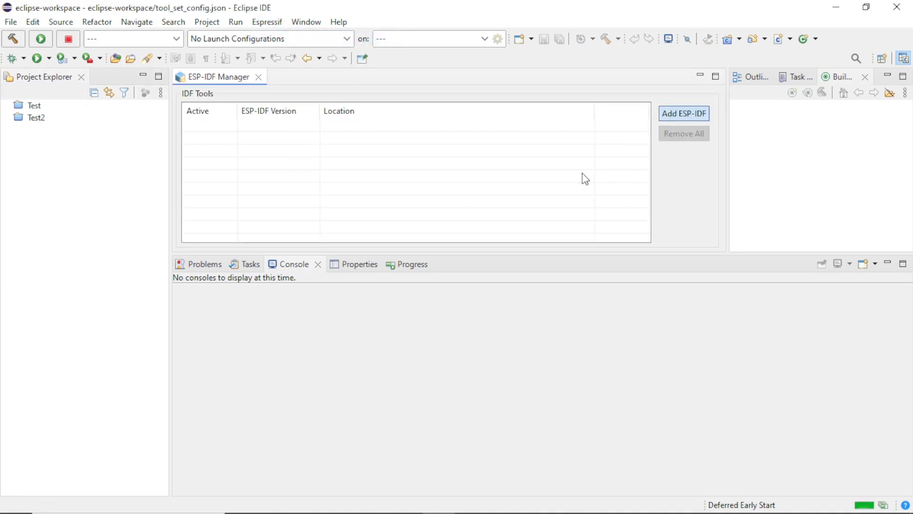
pyautogui.moveTo(659, 130)
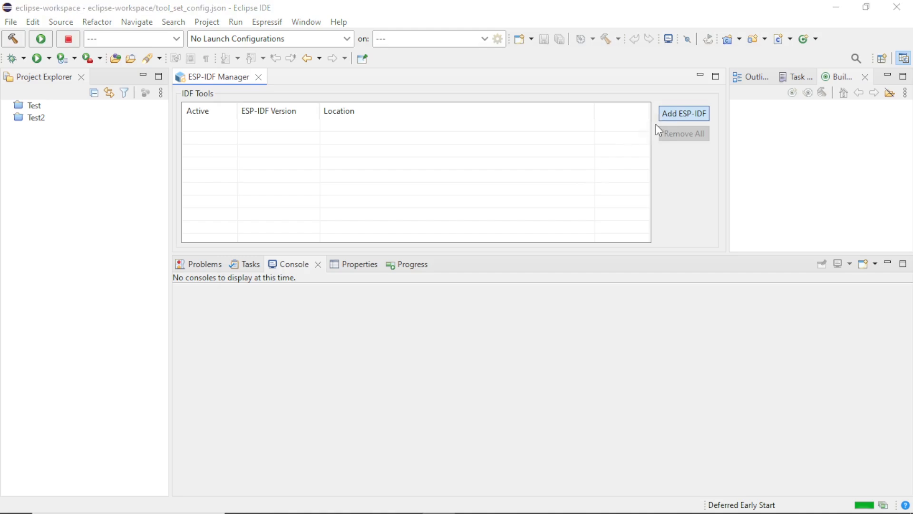
# - Choose Add ESP-IDF and select 'Use an existing ESP-IDF directory from file system'
pyautogui.click(683, 113)
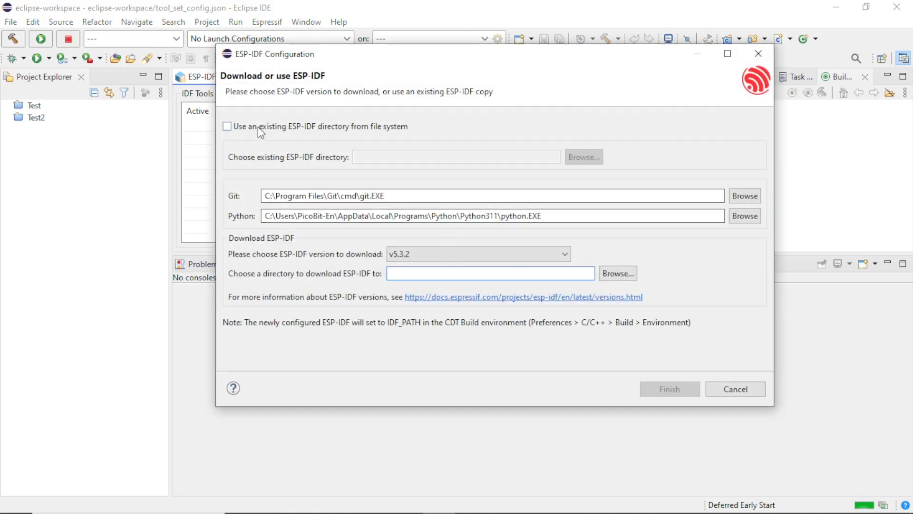
pyautogui.click(226, 127)
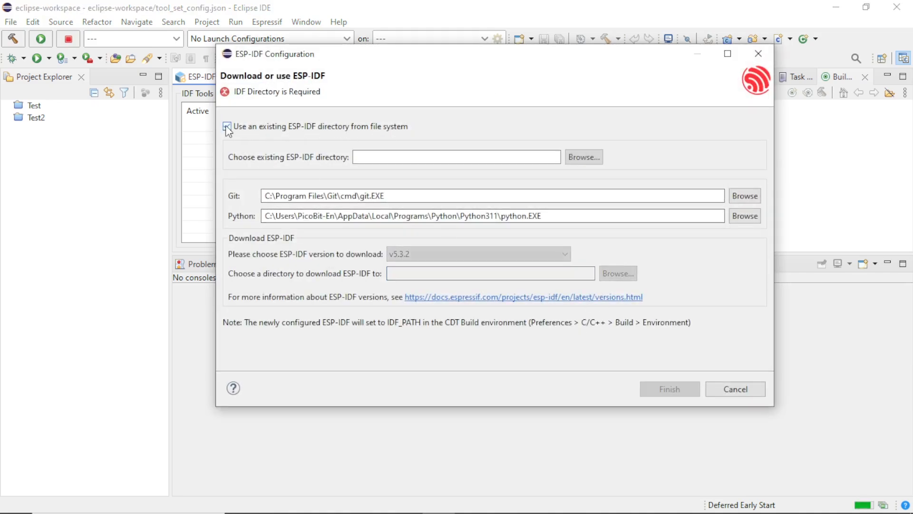
pyautogui.click(226, 126)
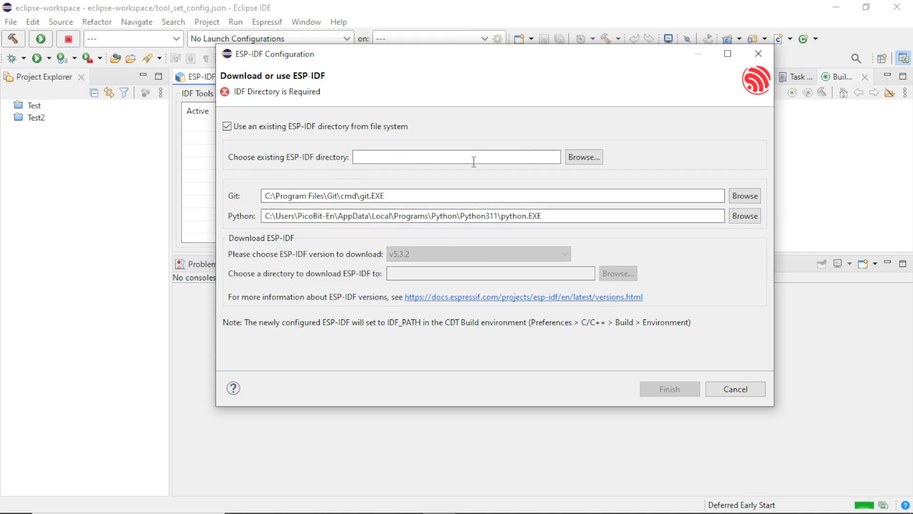
# - Browse up to drive C, into ESPeclips, and select the esp-idf-v5.3.2 folder
pyautogui.click(583, 156)
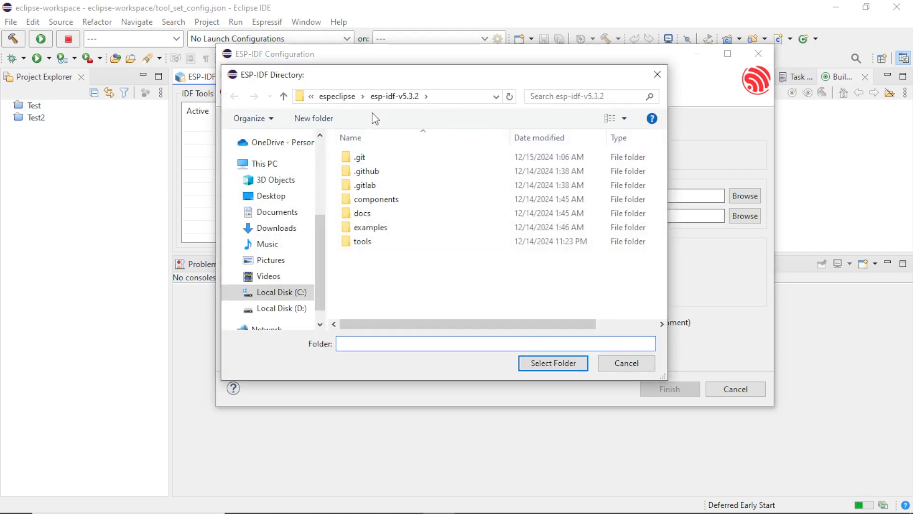
pyautogui.click(283, 96)
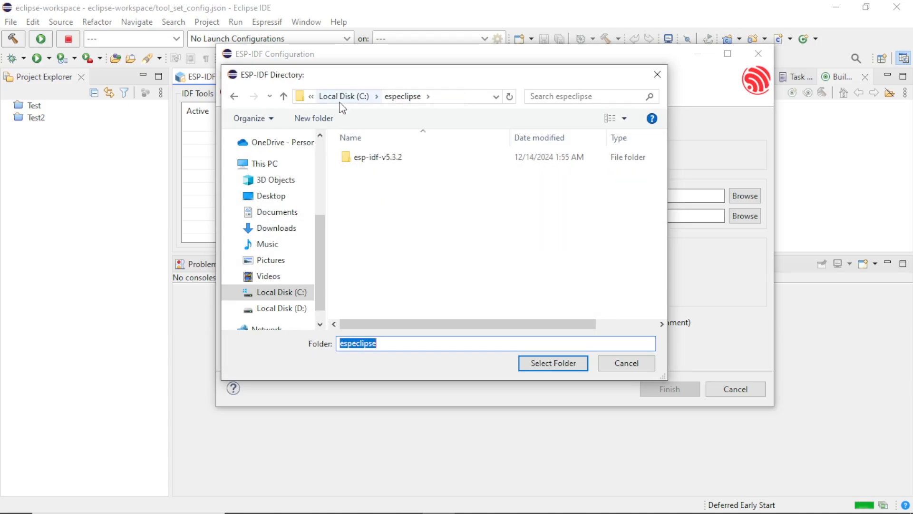
pyautogui.moveTo(358, 98)
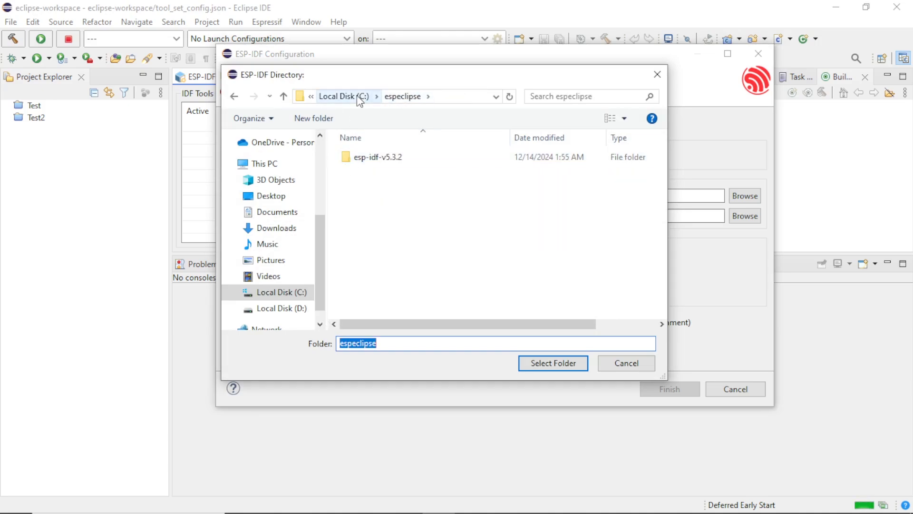
pyautogui.click(343, 96)
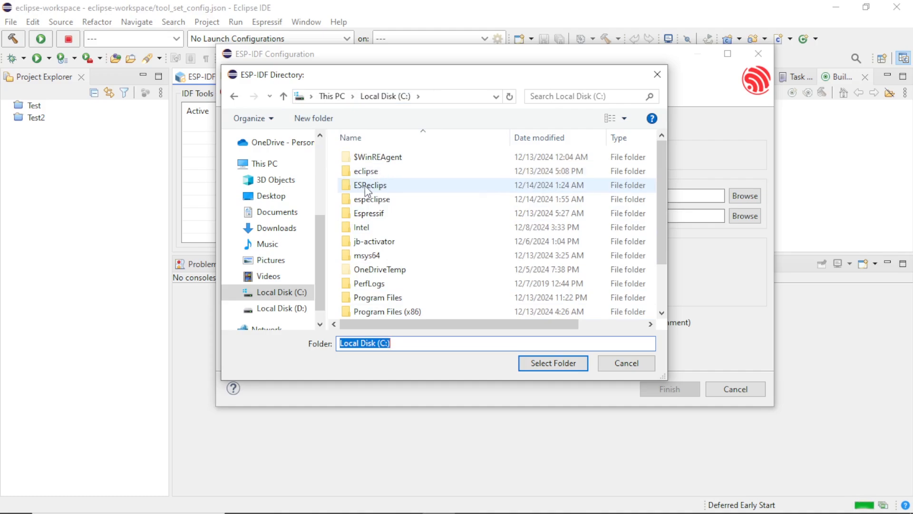
pyautogui.doubleClick(370, 185)
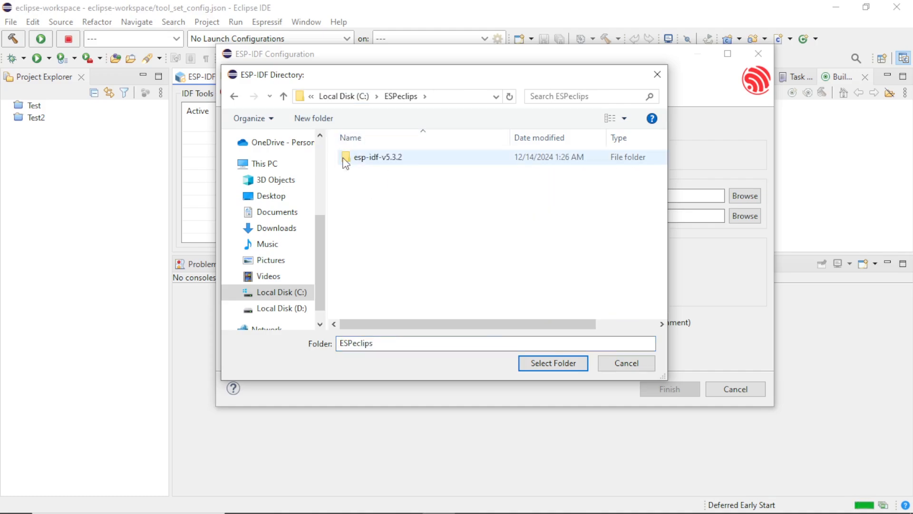
pyautogui.click(377, 157)
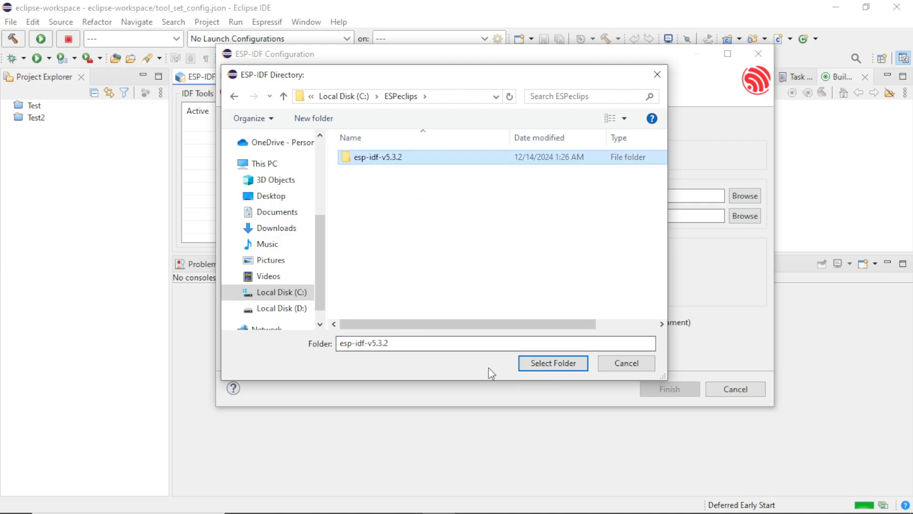
pyautogui.moveTo(552, 363)
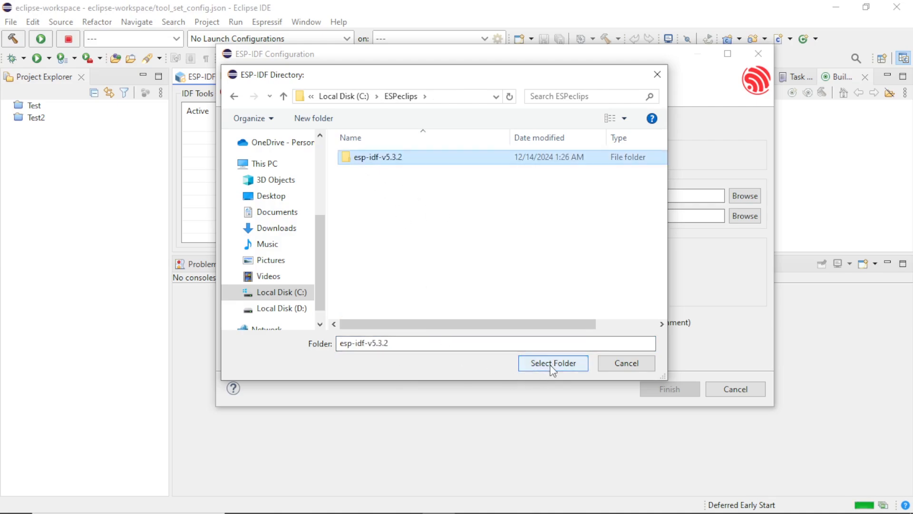
pyautogui.click(552, 363)
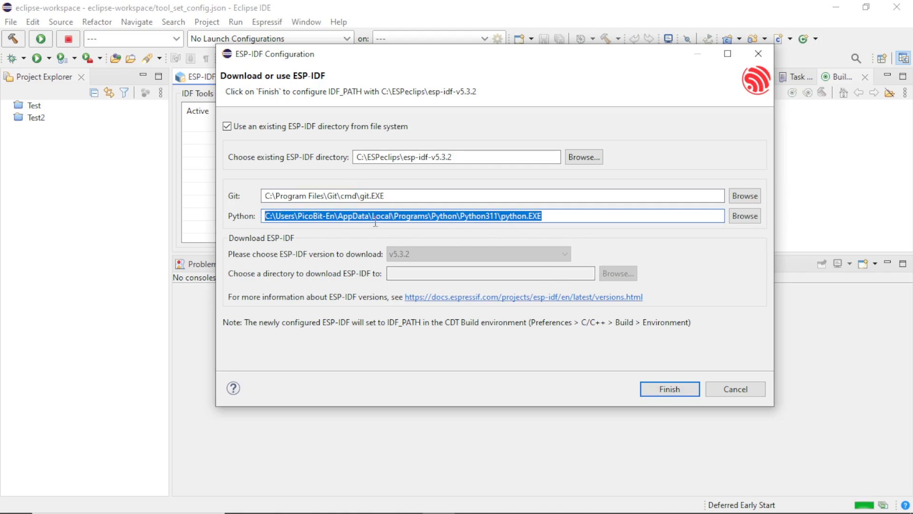
pyautogui.moveTo(669, 389)
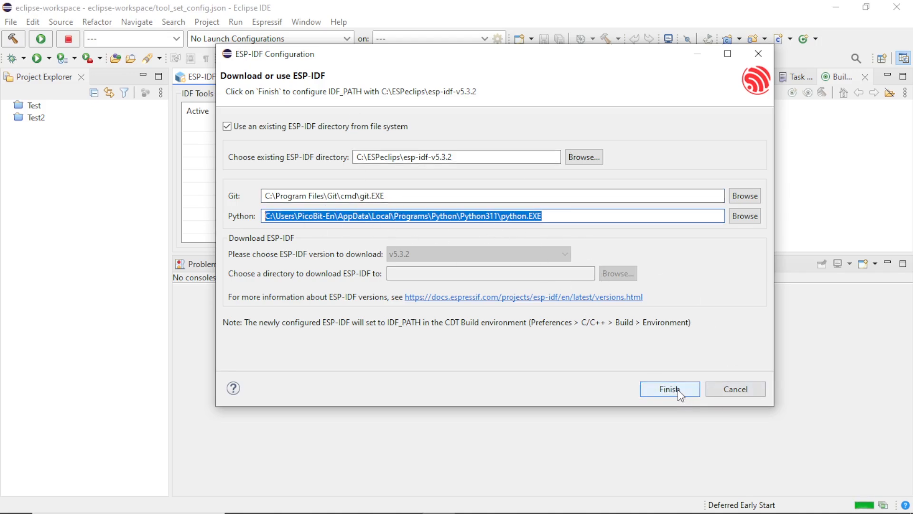
pyautogui.click(669, 388)
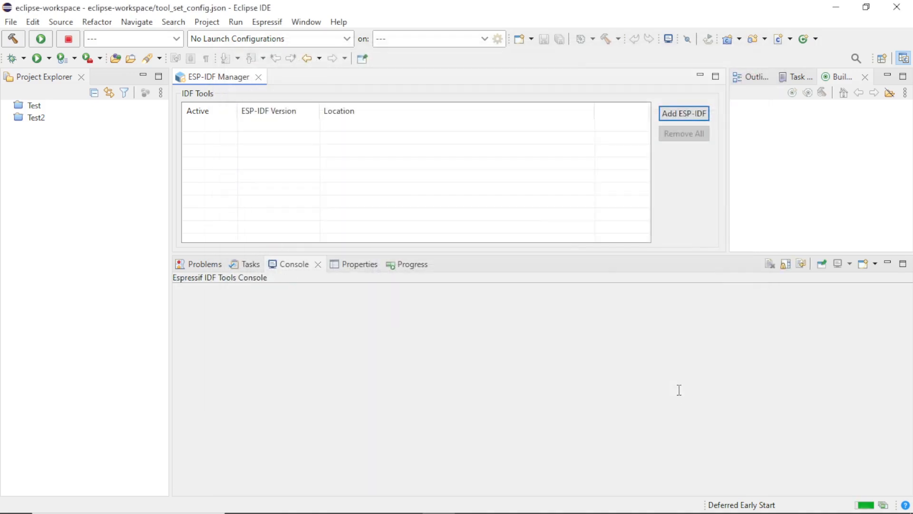
pyautogui.click(684, 113)
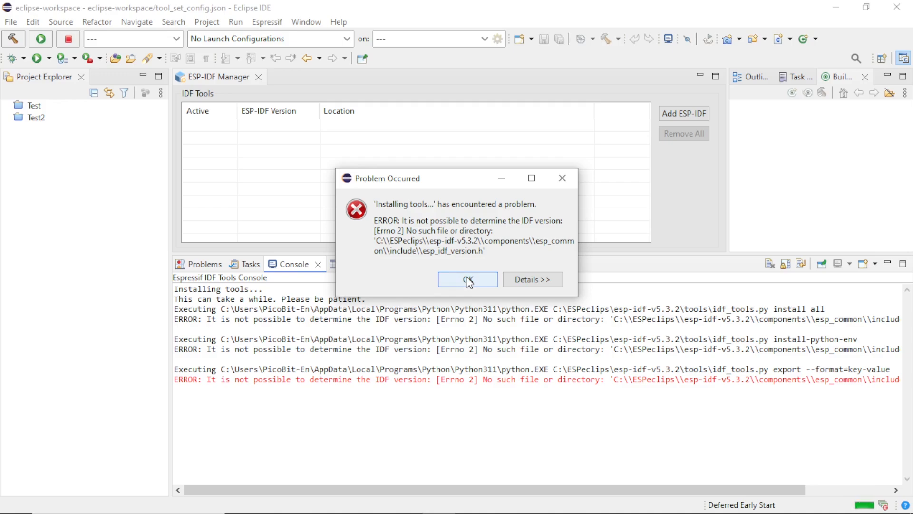
pyautogui.click(466, 279)
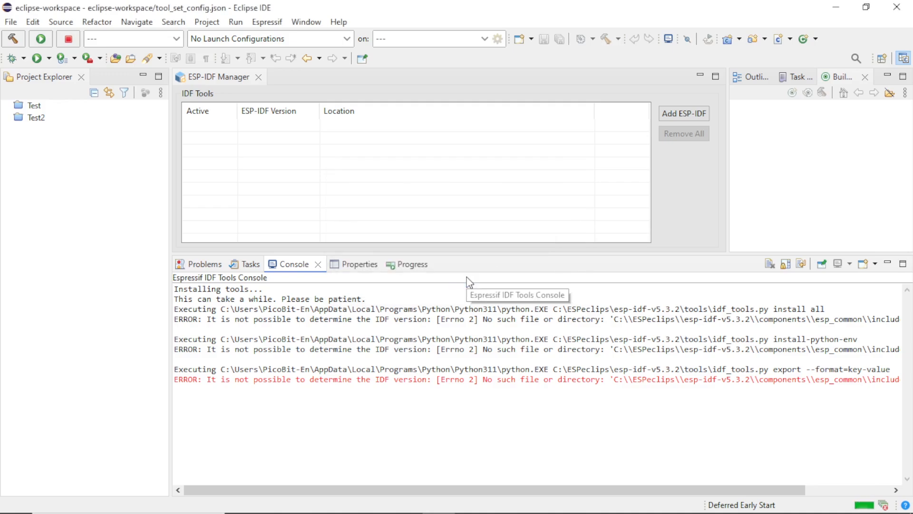
pyautogui.moveTo(392, 234)
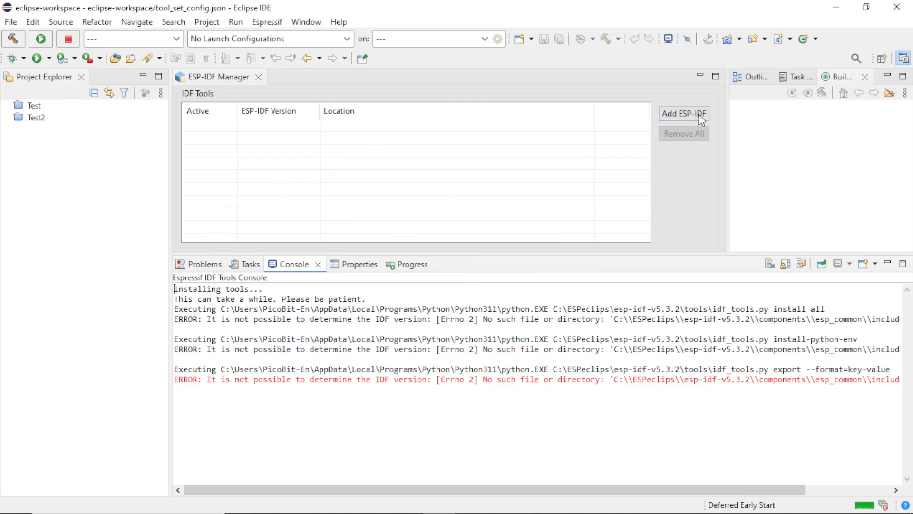
pyautogui.moveTo(259, 78)
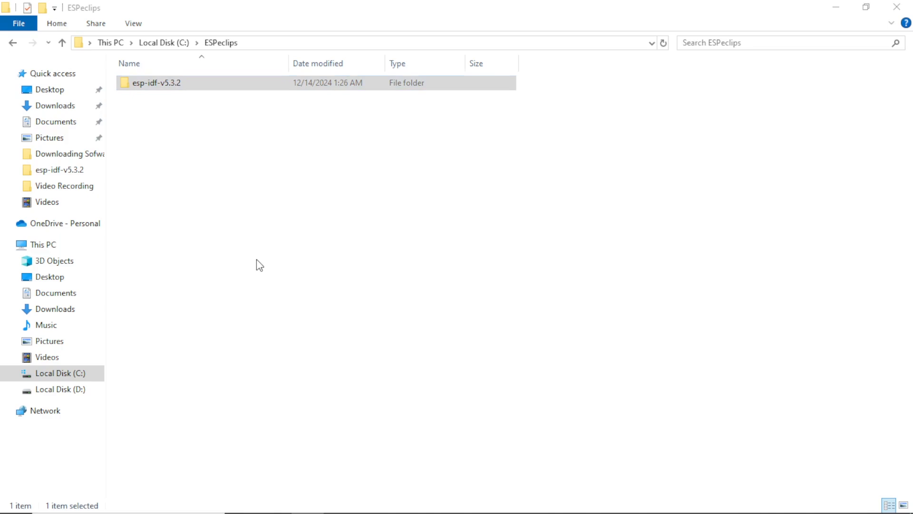
# - Delete the old esp-idf-v5.3.2 from ESPeclips, paste a fresh copy, then close Explorer
pyautogui.press('Delete')
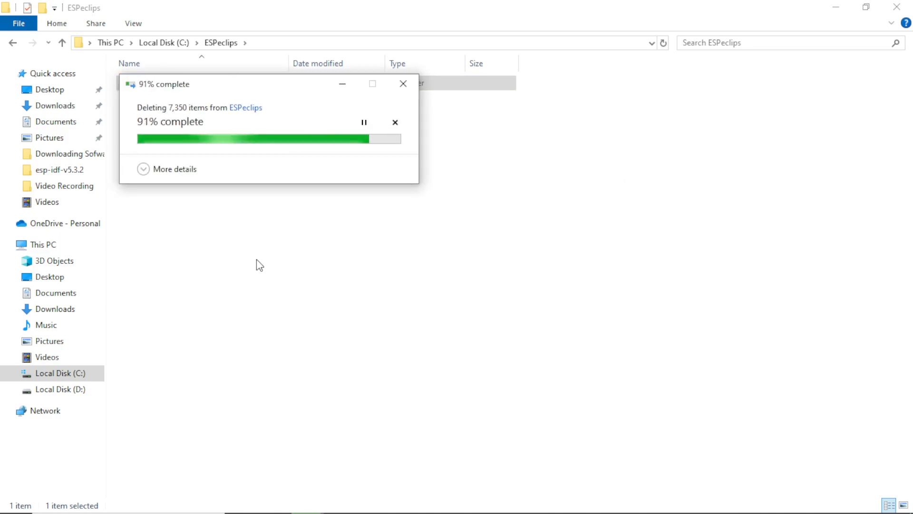
pyautogui.rightClick(215, 122)
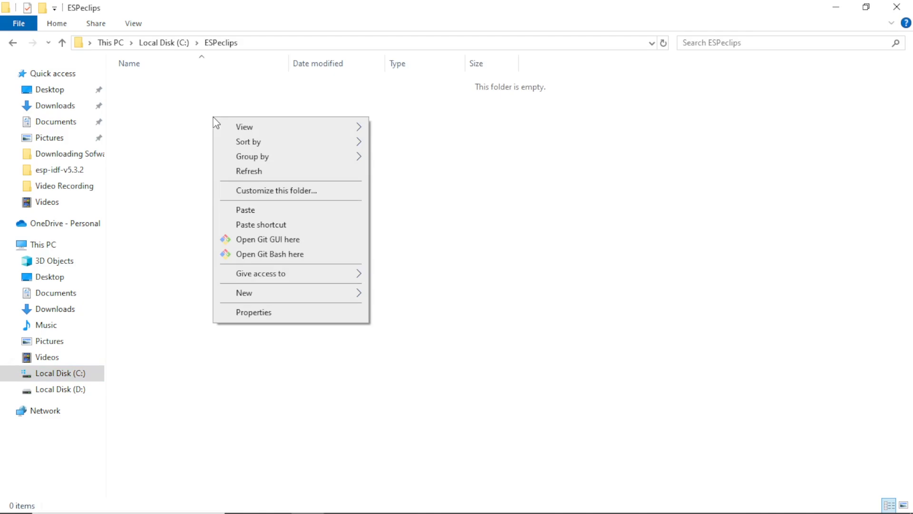
pyautogui.click(242, 216)
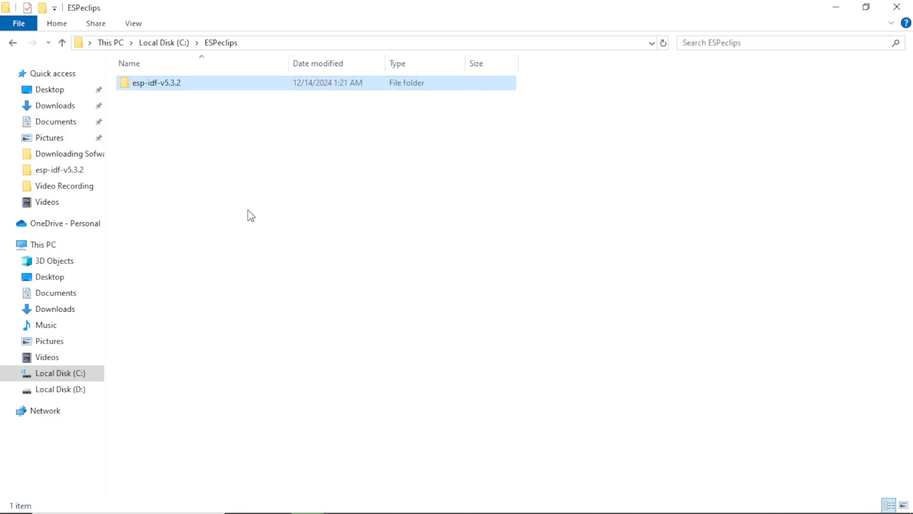
pyautogui.click(155, 83)
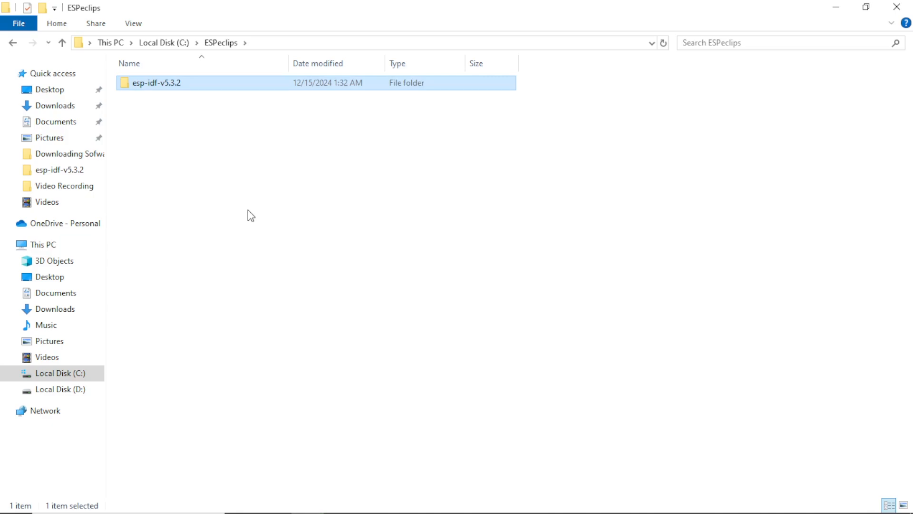
pyautogui.moveTo(233, 212)
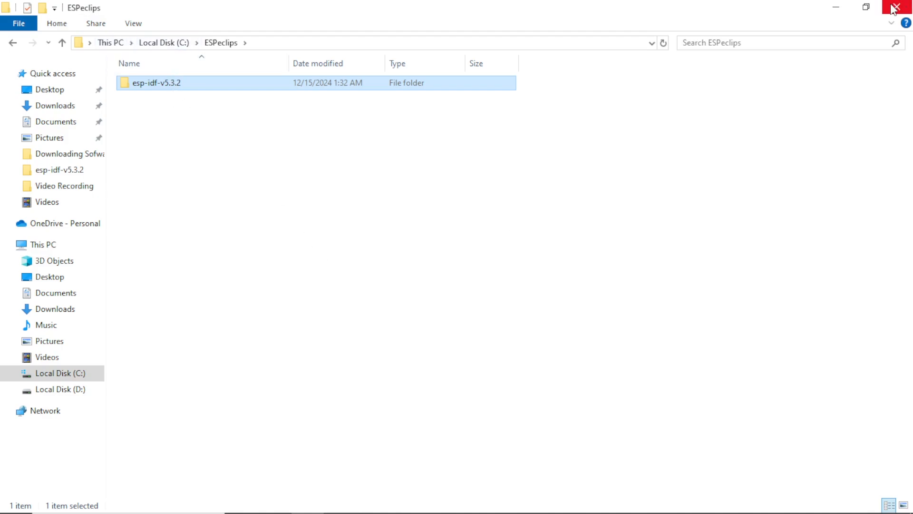
pyautogui.moveTo(902, 8)
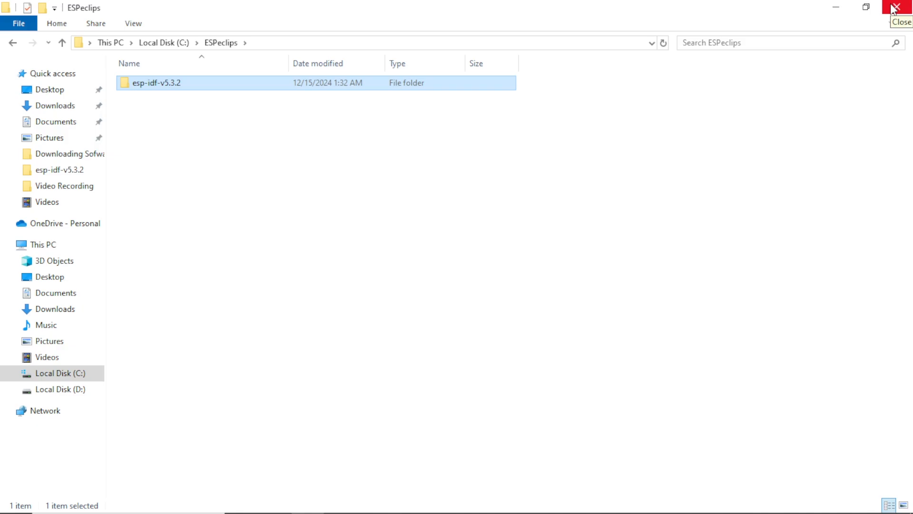
pyautogui.click(901, 8)
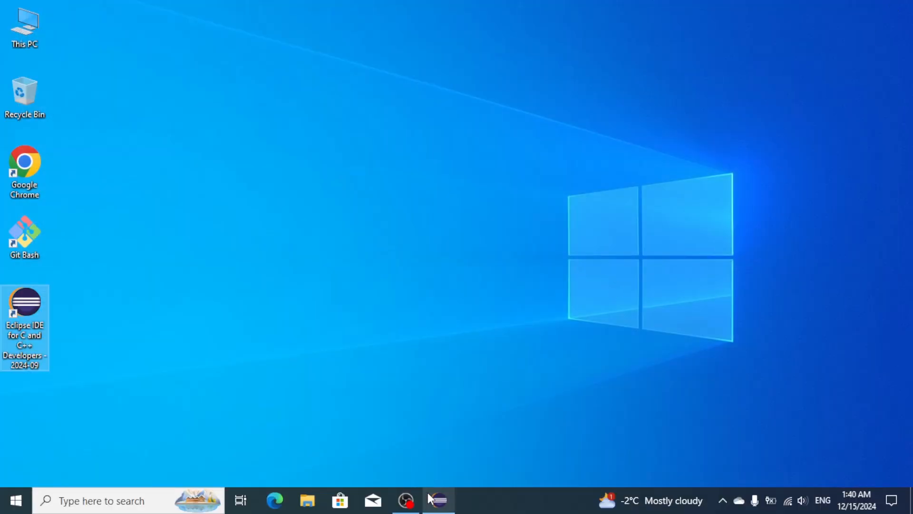
# - Switch back to Eclipse from the taskbar and click Add ESP-IDF in ESP-IDF Manager
pyautogui.click(439, 500)
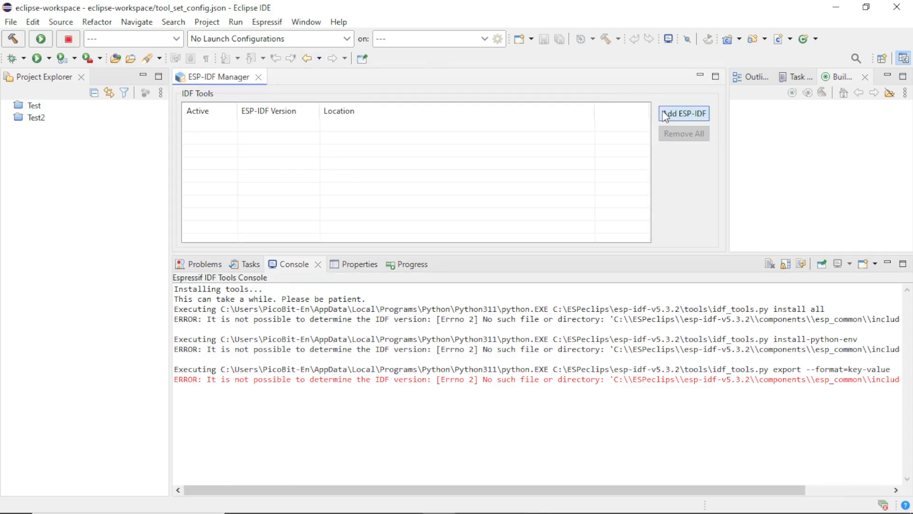
pyautogui.moveTo(391, 391)
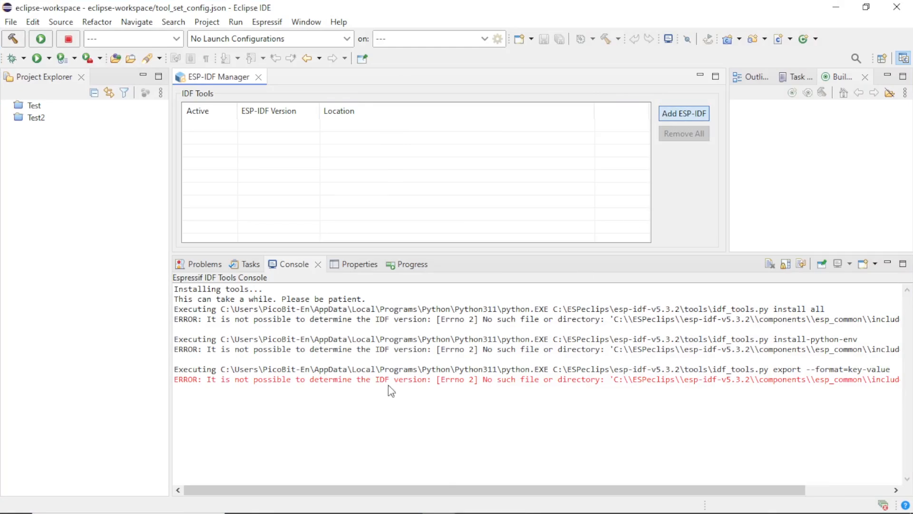
pyautogui.click(684, 113)
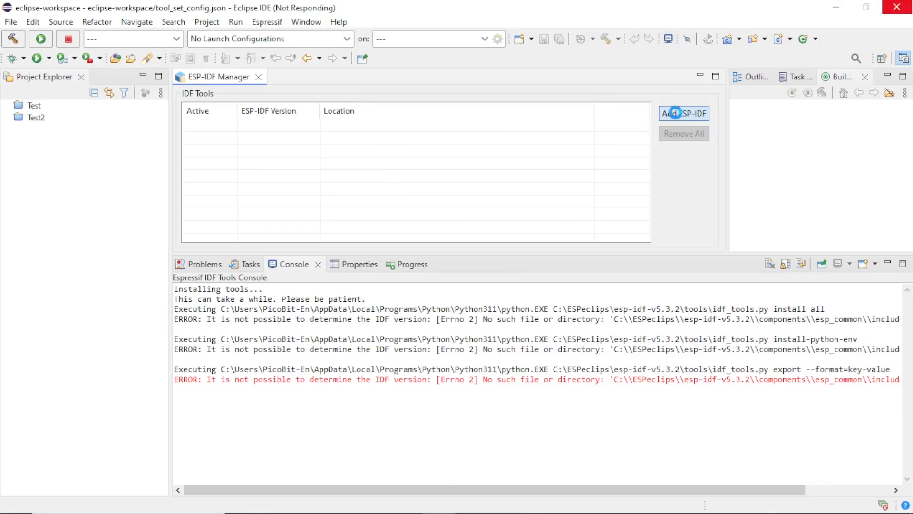
# - Add an ESP-IDF from an existing directory, browsing to the esp-idf-v5.3.2 folder
pyautogui.click(683, 113)
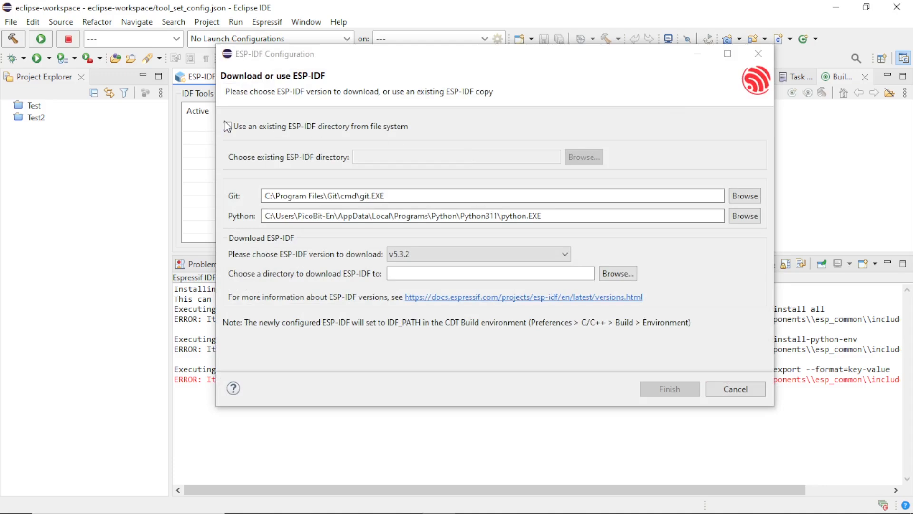
pyautogui.click(227, 125)
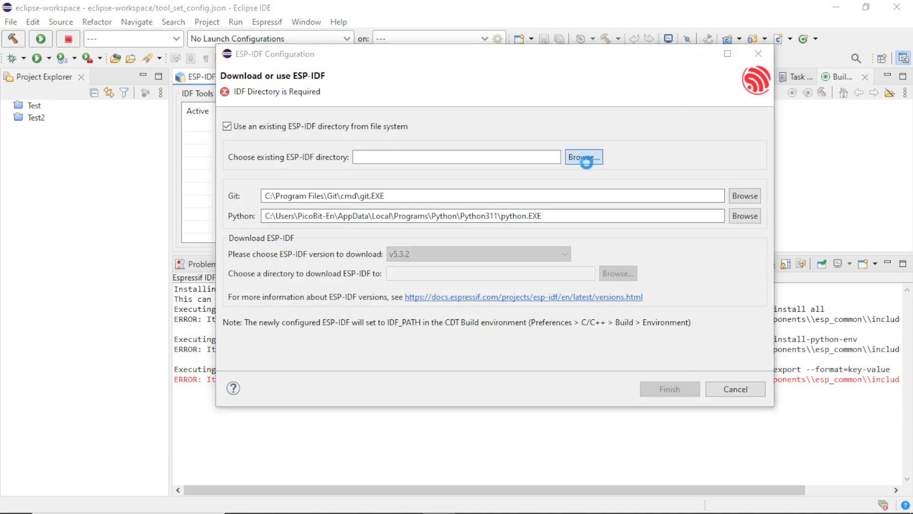
pyautogui.click(583, 158)
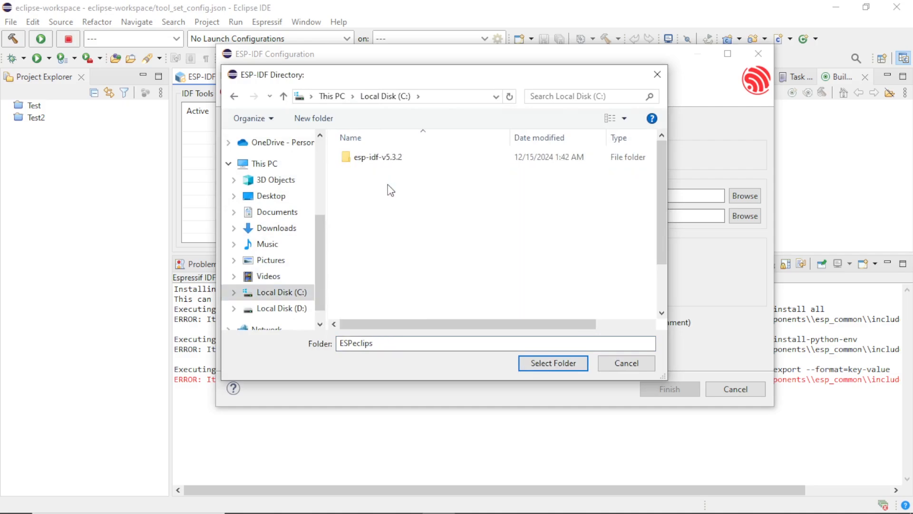
pyautogui.doubleClick(380, 157)
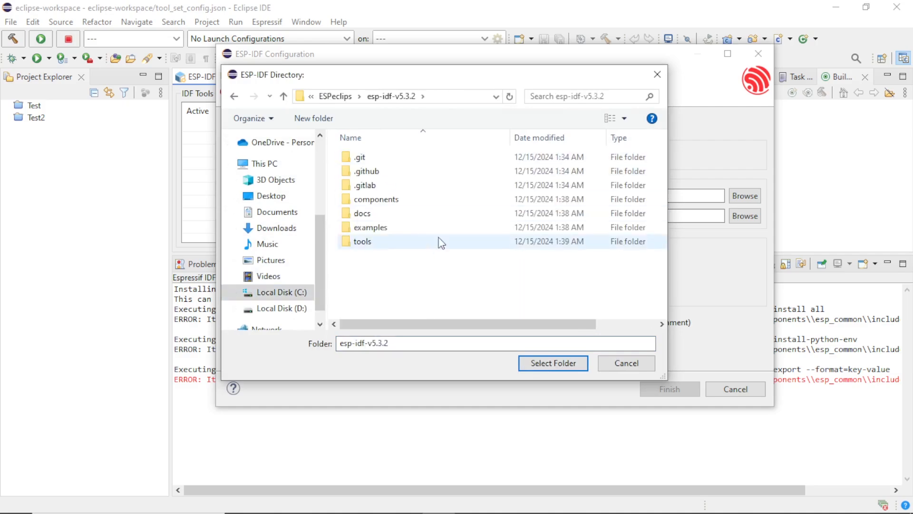
pyautogui.click(553, 363)
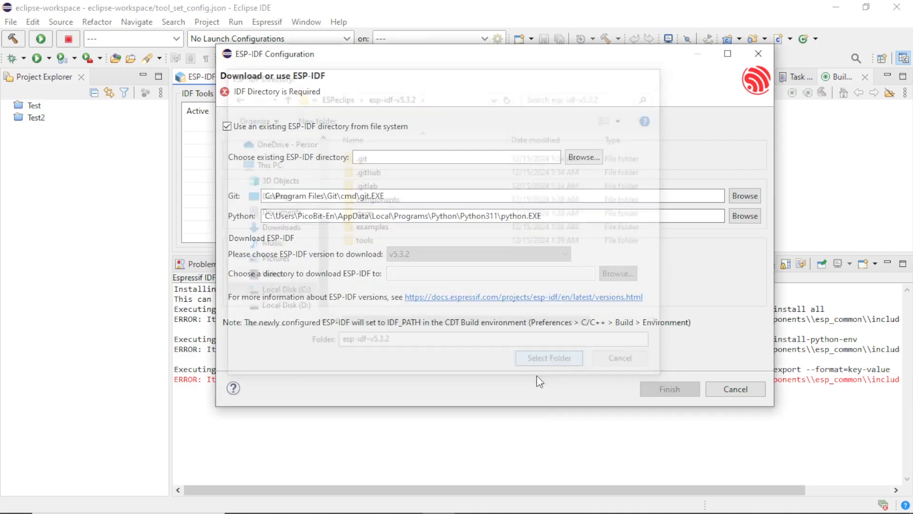
# - Enter C:\ESPeclips\esp-idf-v5.3.2 as the directory and select the Python executable path
pyautogui.click(619, 357)
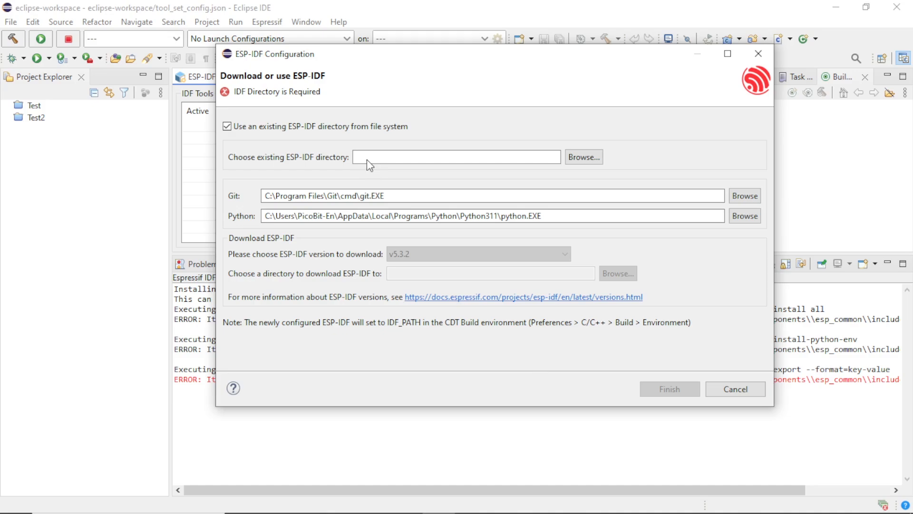
pyautogui.write('C:\\ESPeclips\\esp-idf-v5.3.2')
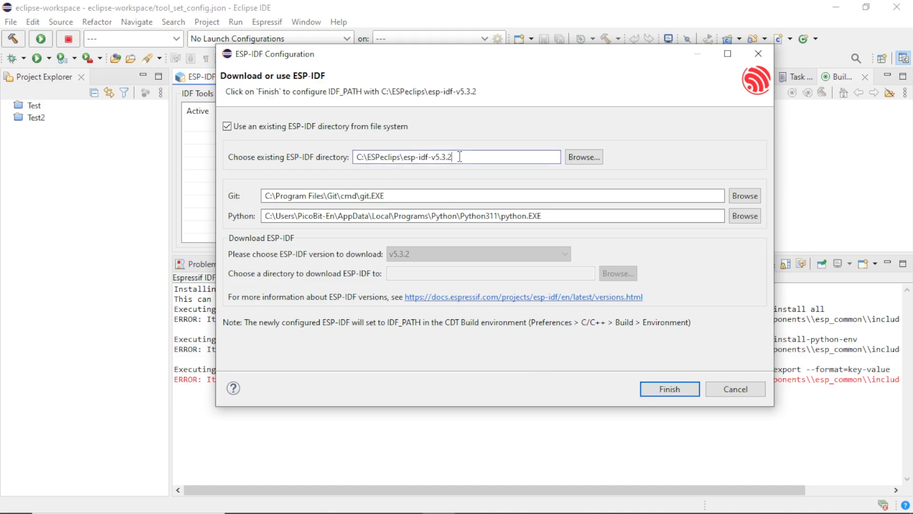
pyautogui.doubleClick(404, 156)
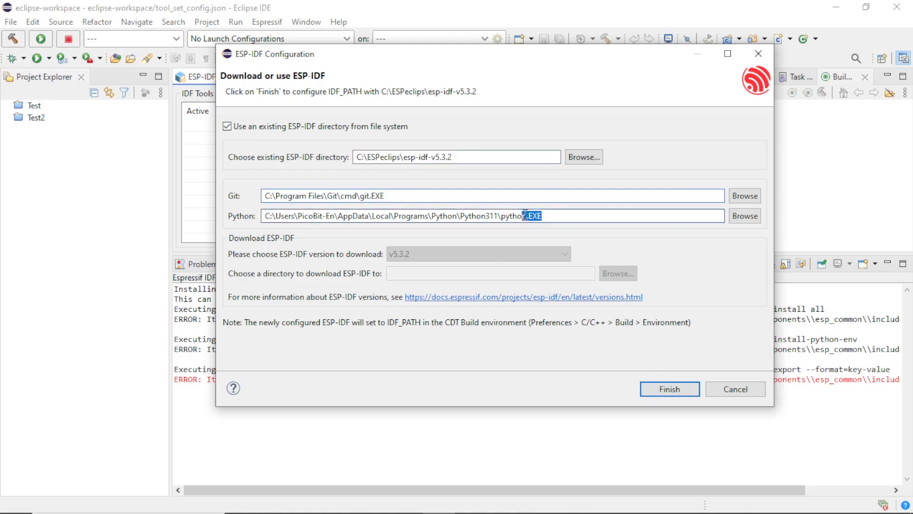
pyautogui.tripleClick(405, 215)
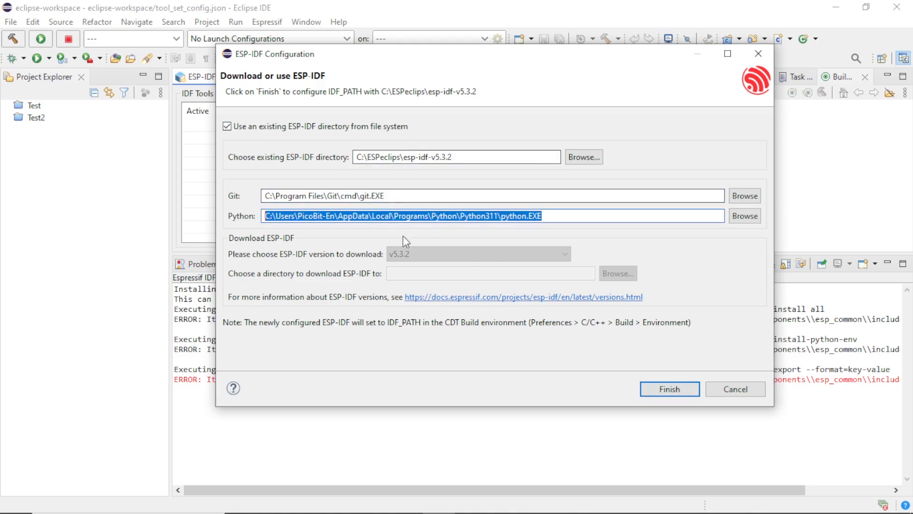
pyautogui.moveTo(363, 175)
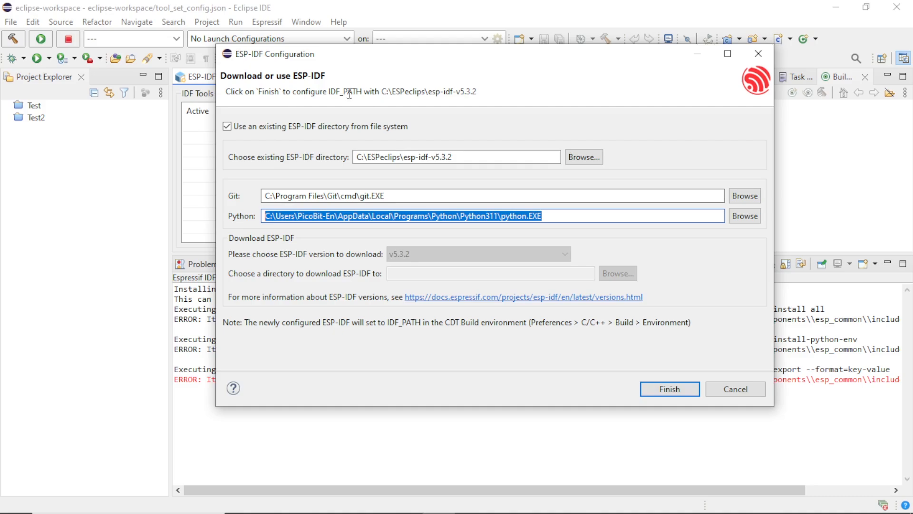
pyautogui.moveTo(643, 383)
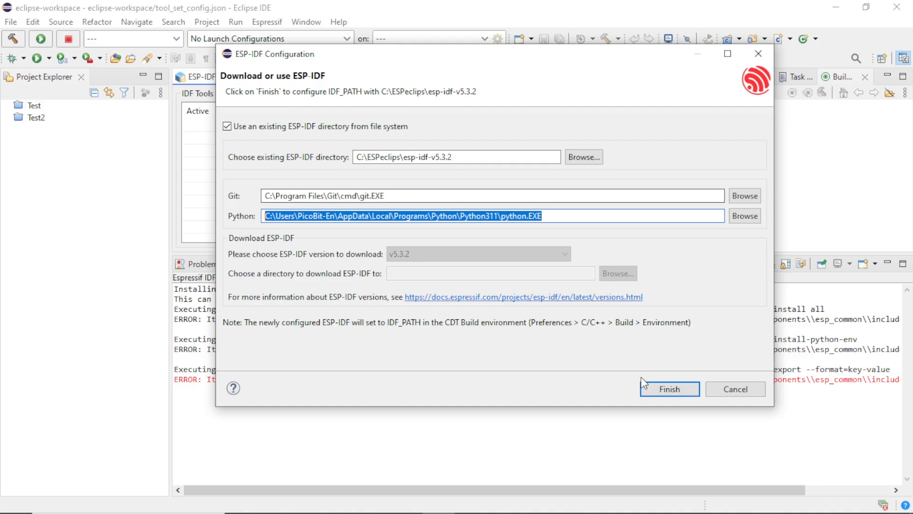
# - Apply the ESP-IDF 5.3.2 configuration and let its tools install and activate
pyautogui.click(668, 389)
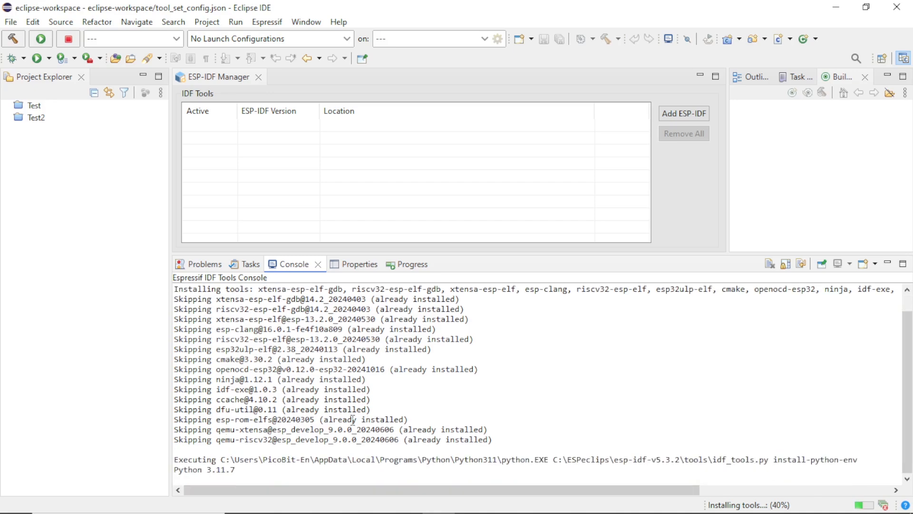
pyautogui.moveTo(754, 496)
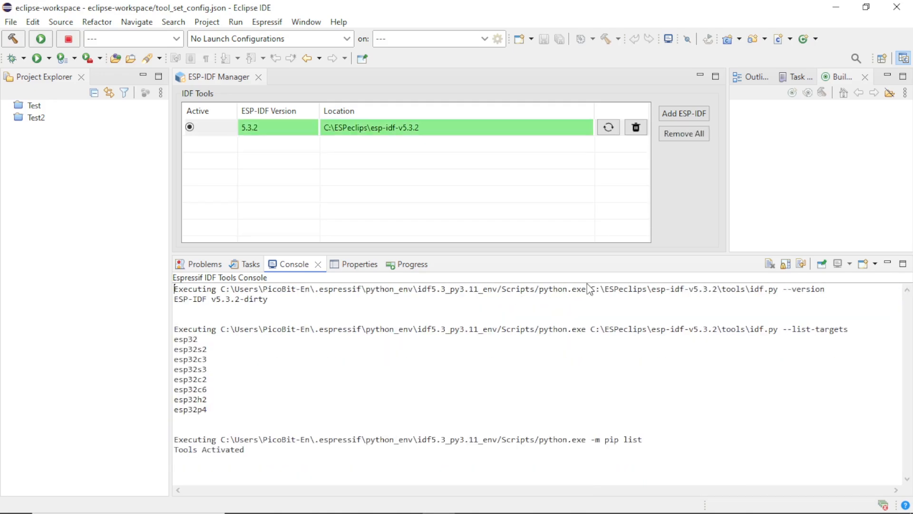
pyautogui.moveTo(10, 22)
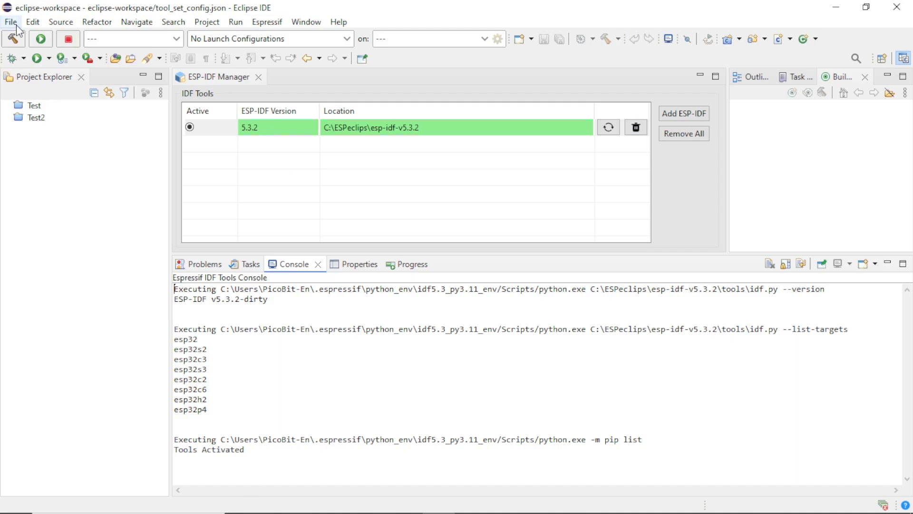
# - Start the Espressif IDF Project wizard from File > New > Other under the Espressif group
pyautogui.click(10, 22)
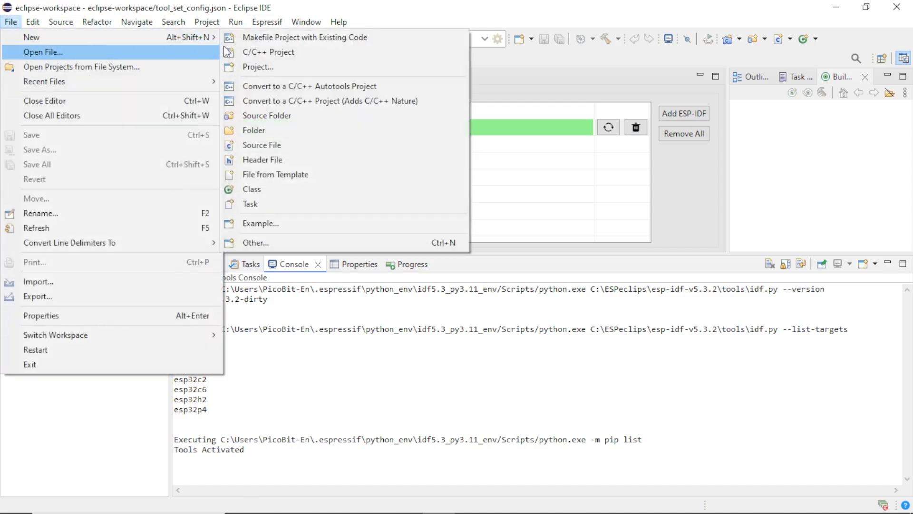
pyautogui.click(257, 67)
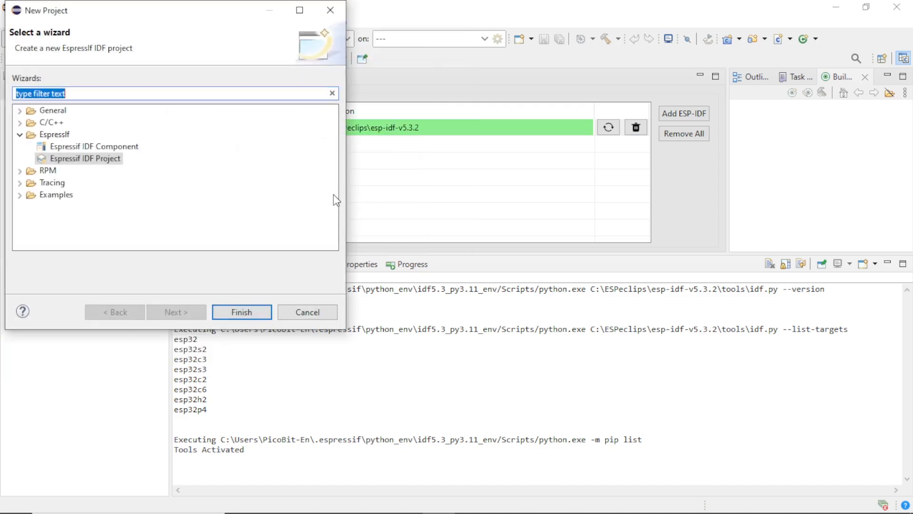
pyautogui.click(19, 134)
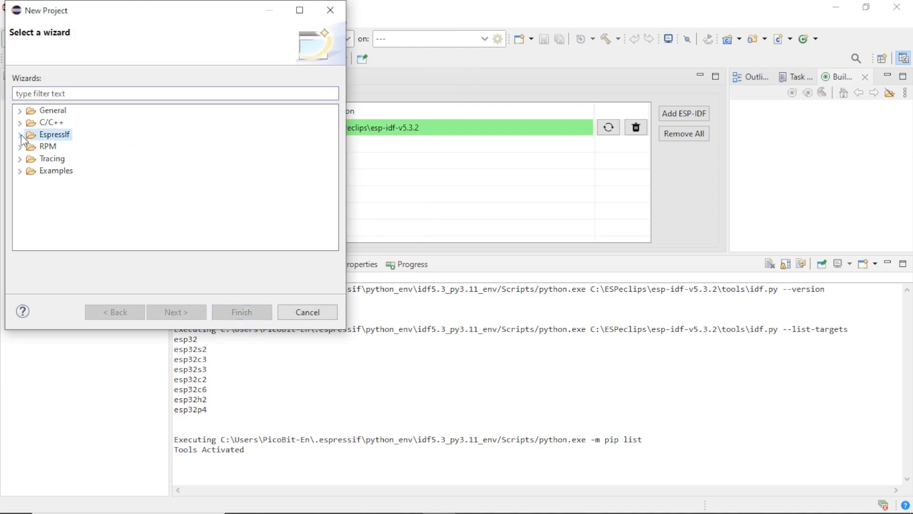
pyautogui.click(20, 134)
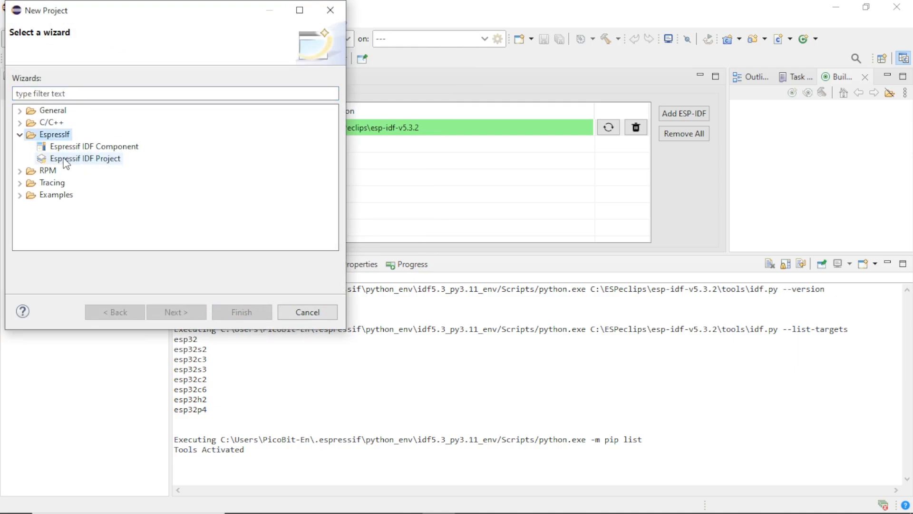
pyautogui.moveTo(94, 164)
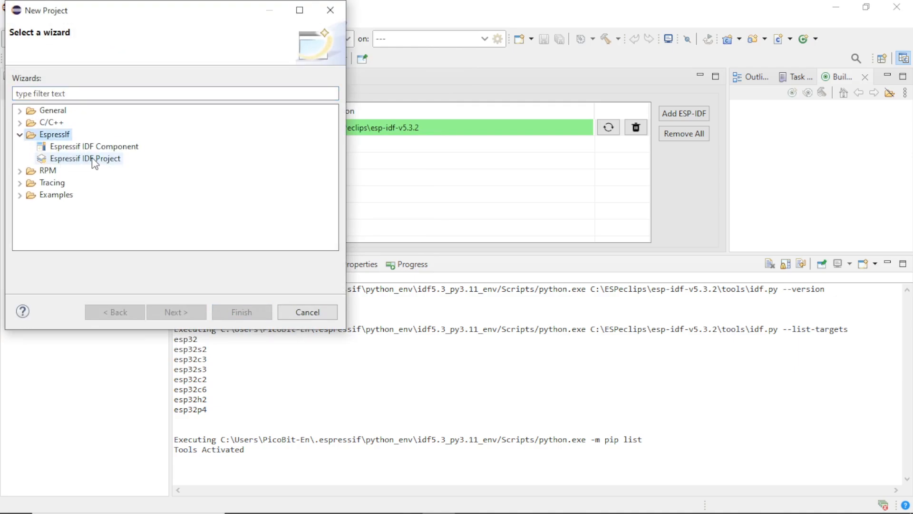
pyautogui.click(90, 158)
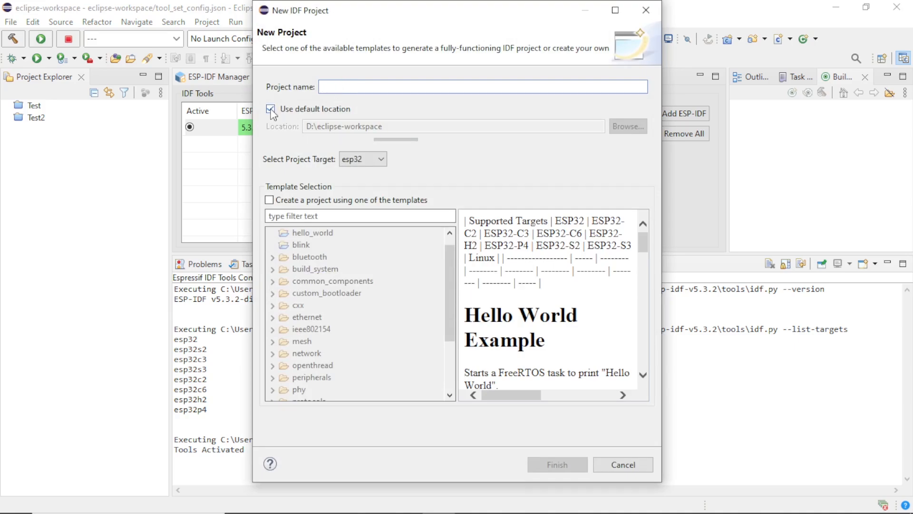
# - Create the hello_world esp32 project from the hello_world template
pyautogui.click(270, 199)
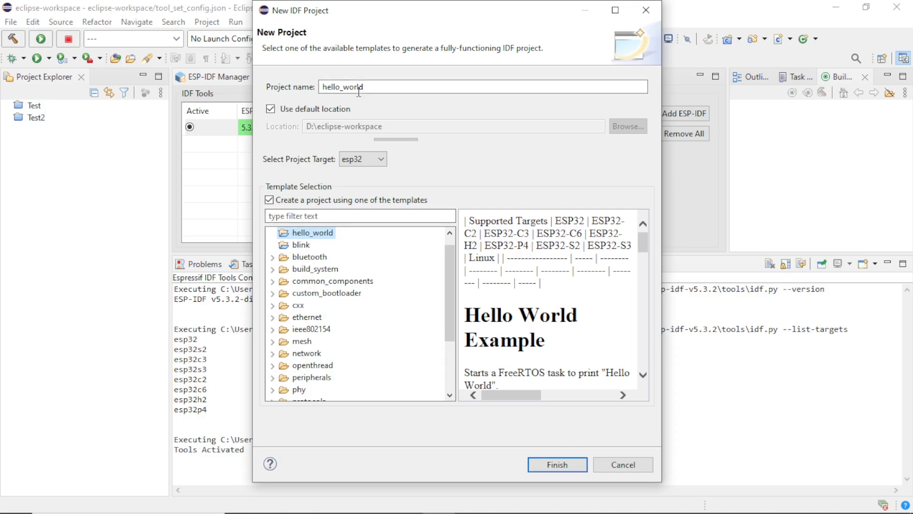
pyautogui.tripleClick(342, 86)
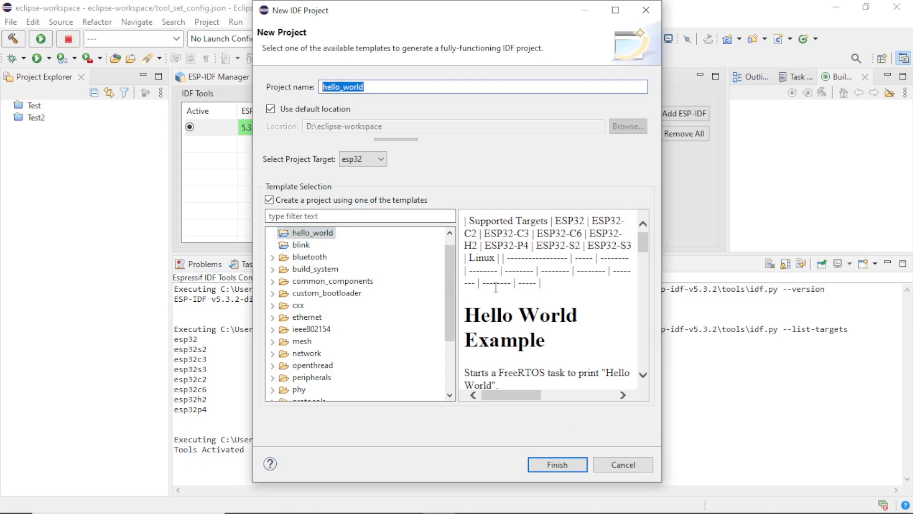
pyautogui.scroll(-3)
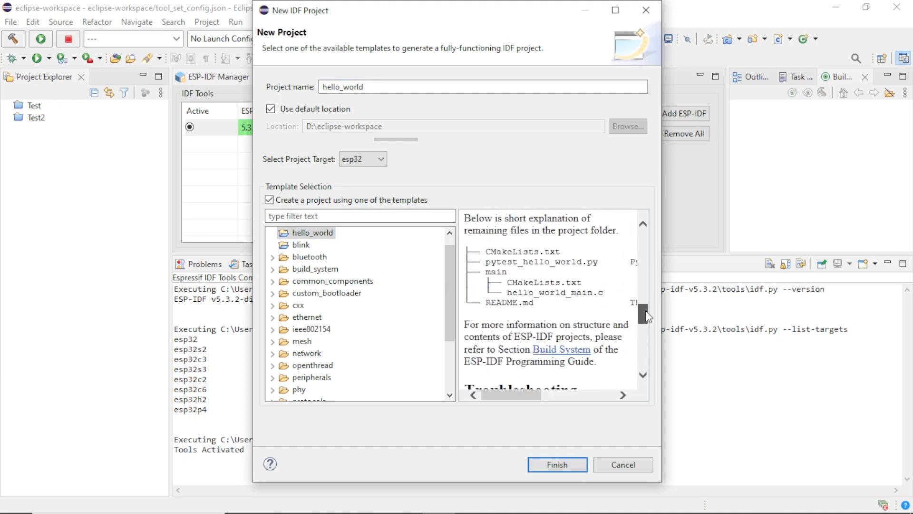
pyautogui.scroll(3)
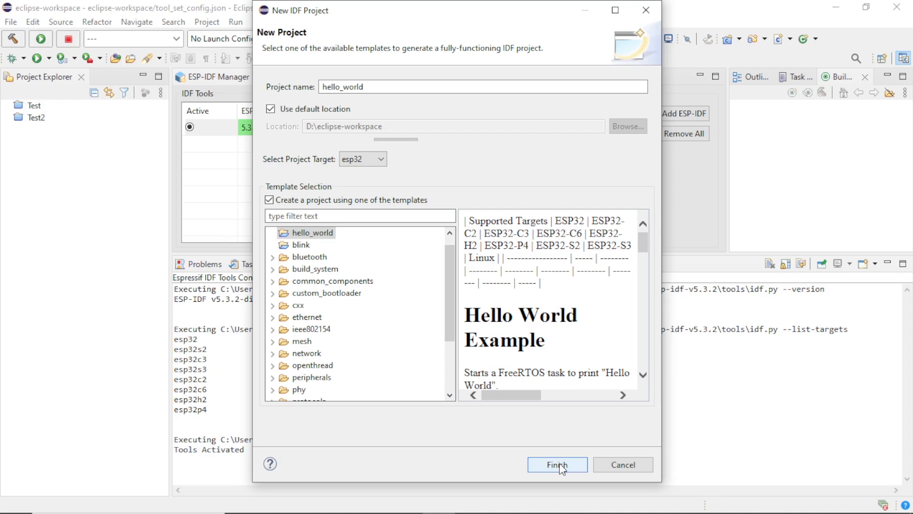
pyautogui.click(555, 464)
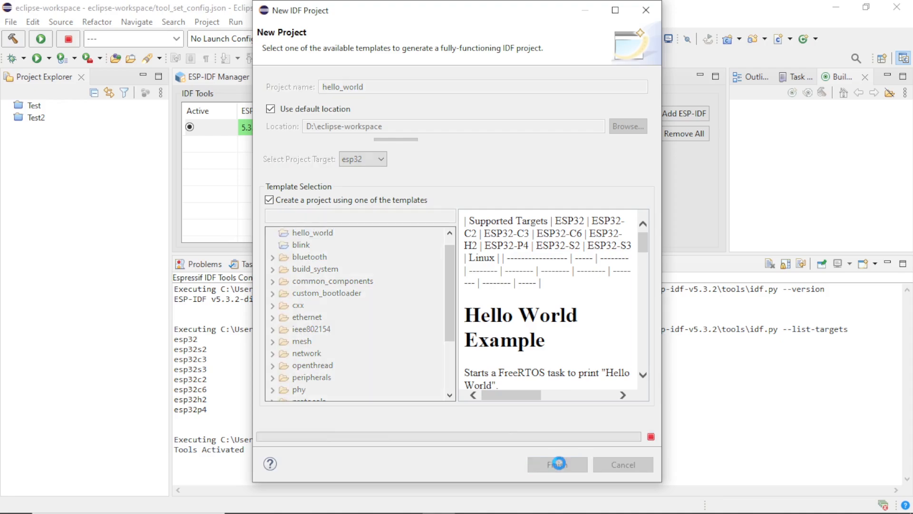
pyautogui.click(556, 464)
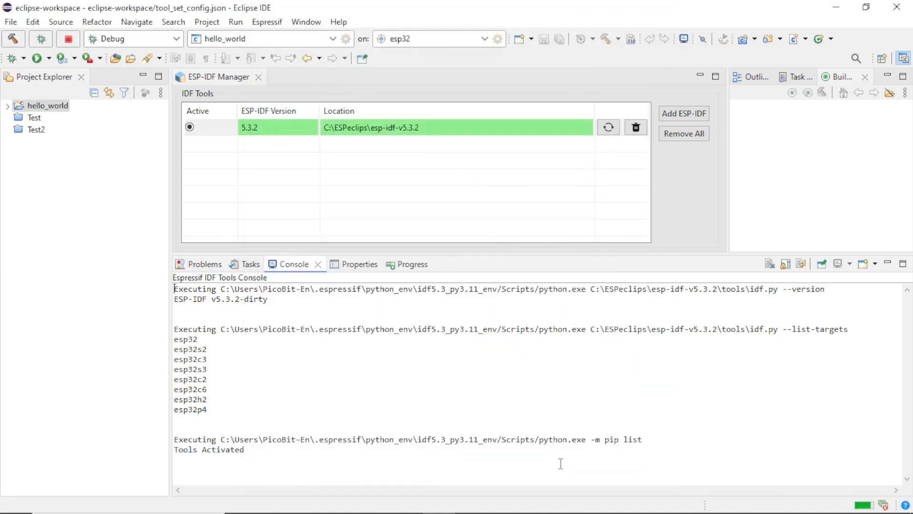
# - Close ESP-IDF Manager and open hello_world > main > hello_world_main.c to review app_main
pyautogui.click(47, 106)
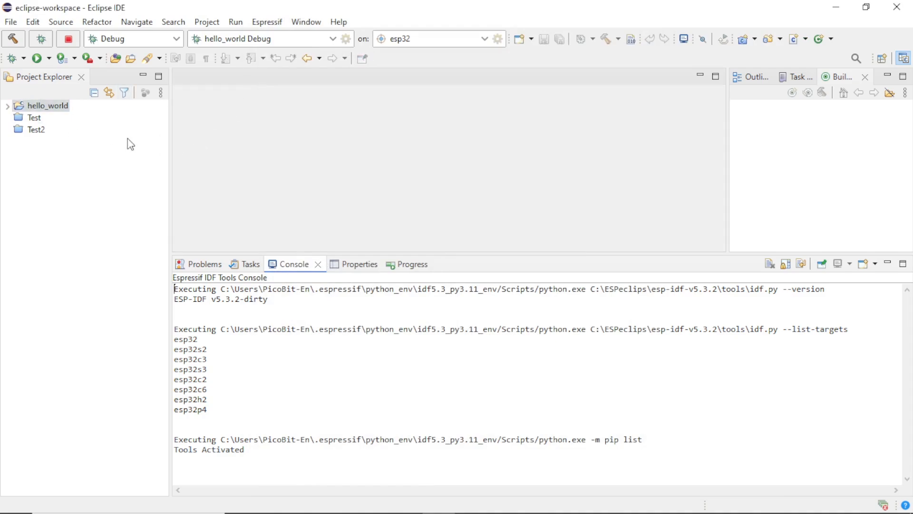
pyautogui.click(7, 105)
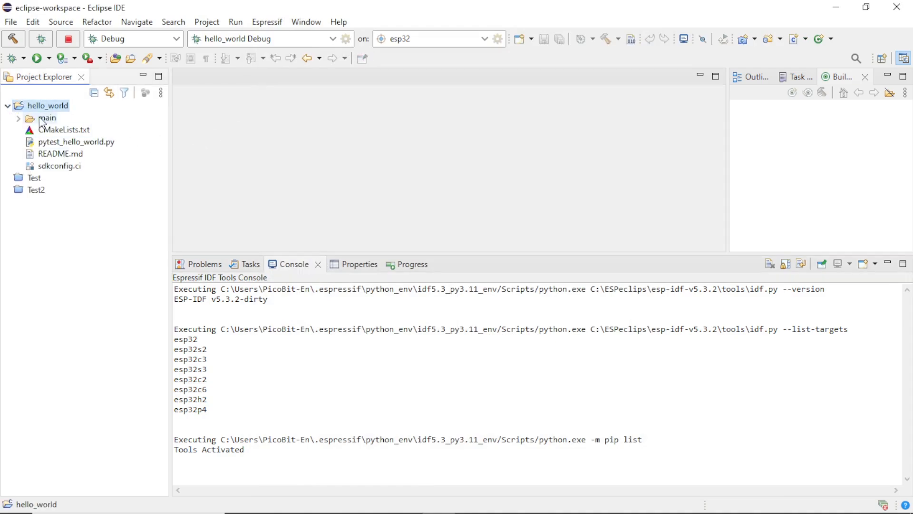
pyautogui.click(19, 118)
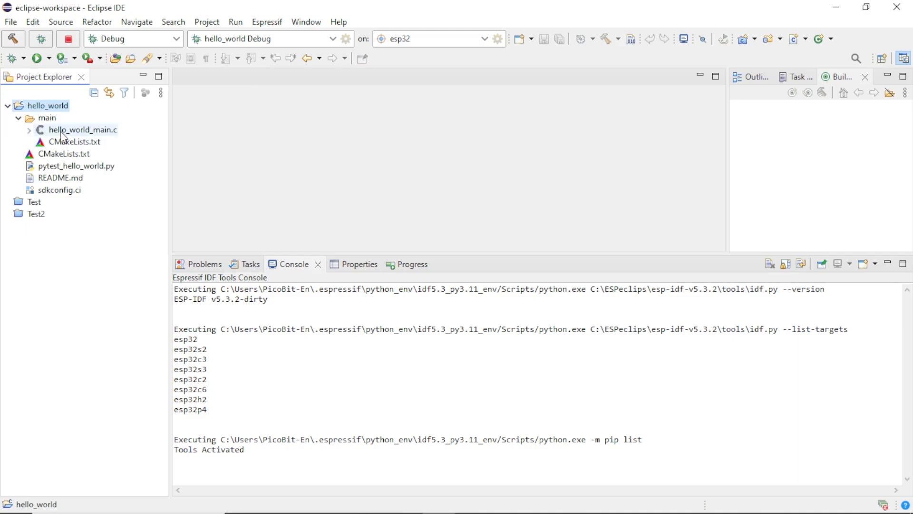
pyautogui.click(82, 129)
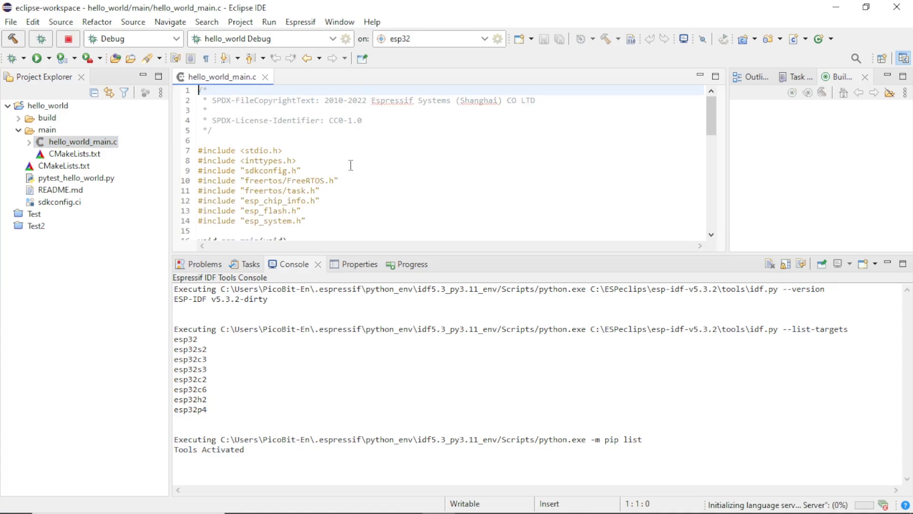
pyautogui.moveTo(370, 267)
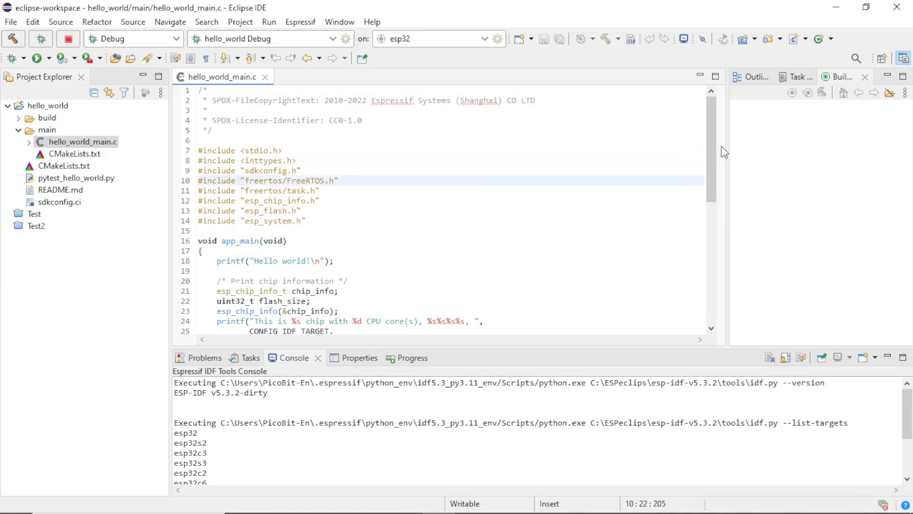
pyautogui.scroll(-3)
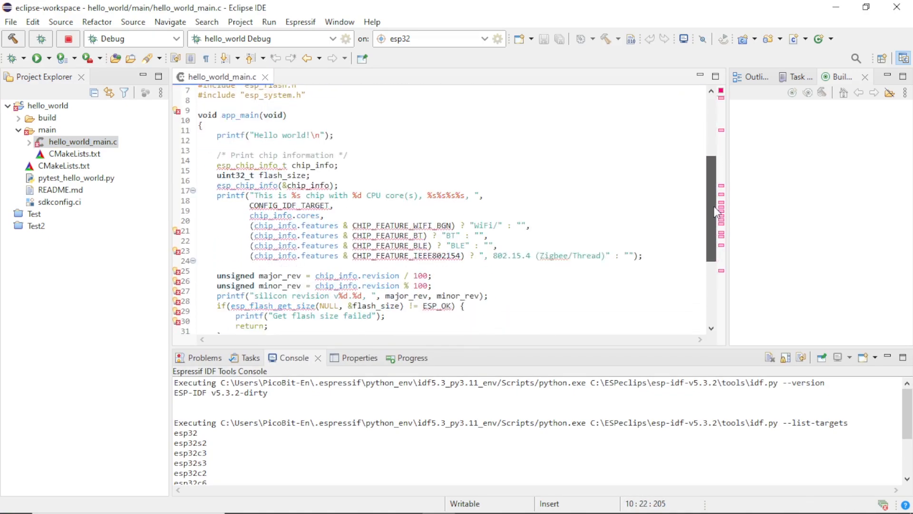
pyautogui.scroll(3)
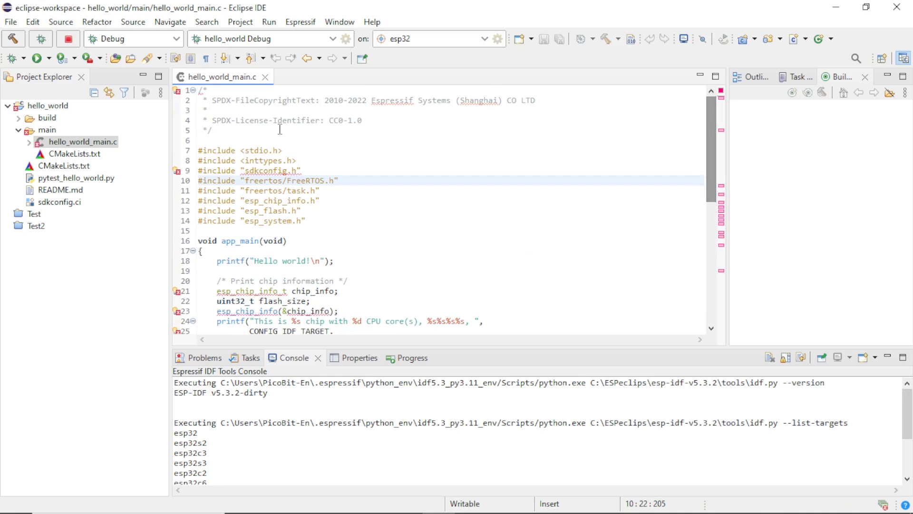
pyautogui.moveTo(177, 171)
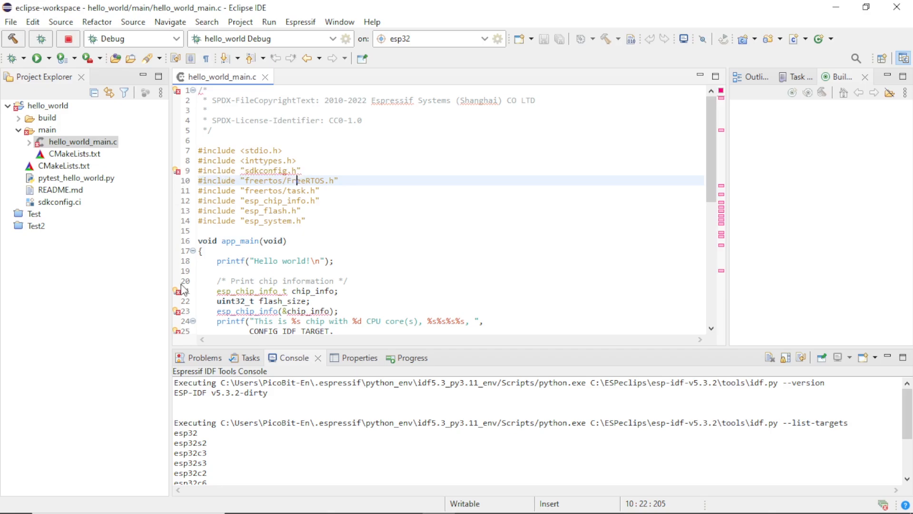
pyautogui.moveTo(177, 291)
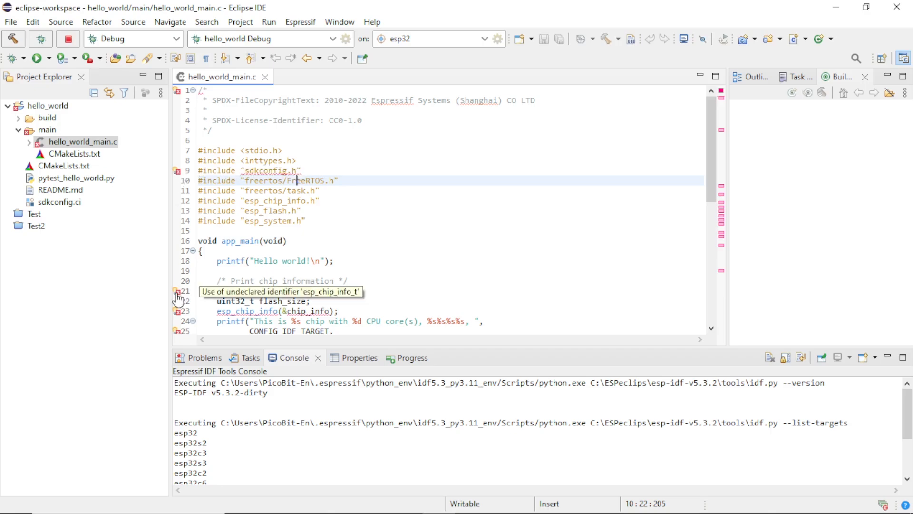
pyautogui.moveTo(181, 335)
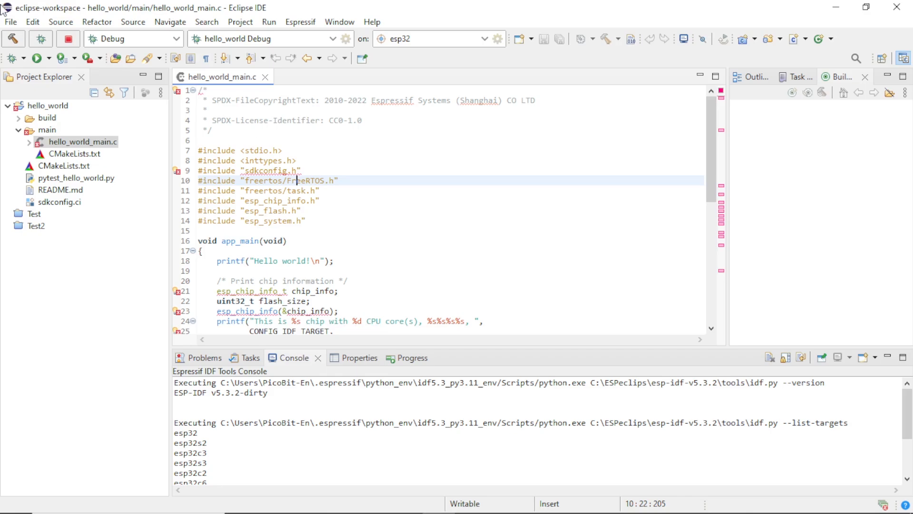
# - Build hello_world with the hammer button to 0 errors and 0 warnings, then open the Espressif menu
pyautogui.click(12, 39)
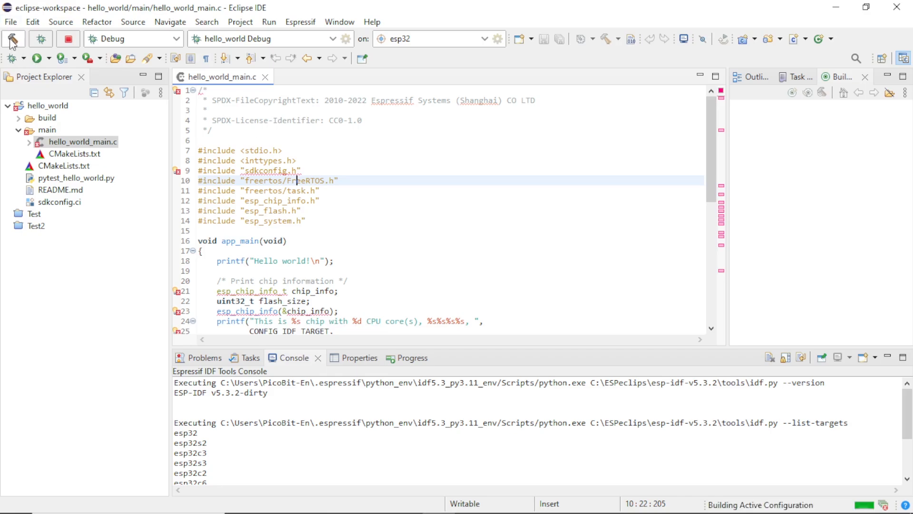
pyautogui.click(13, 39)
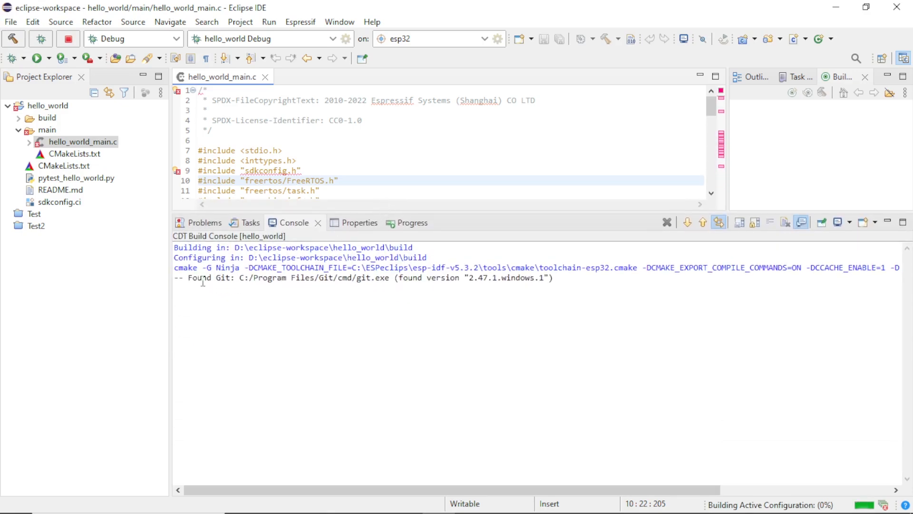
pyautogui.moveTo(535, 284)
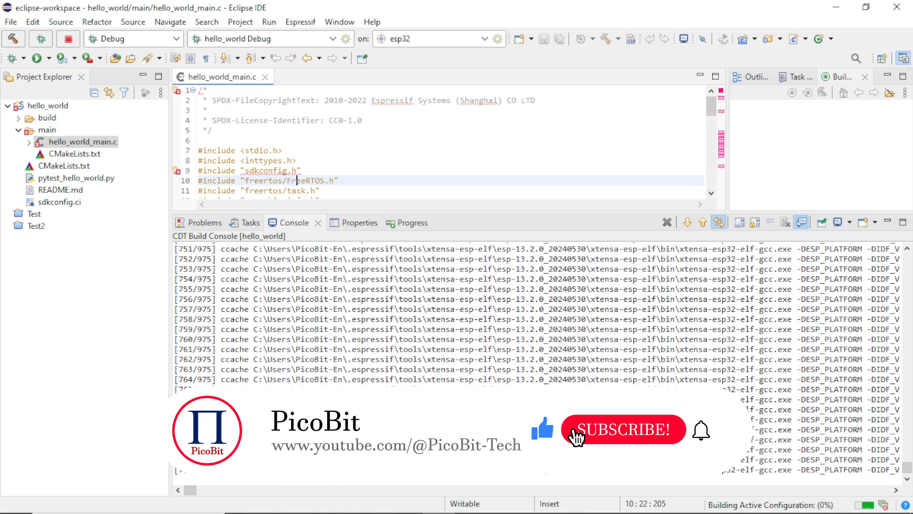
pyautogui.click(300, 22)
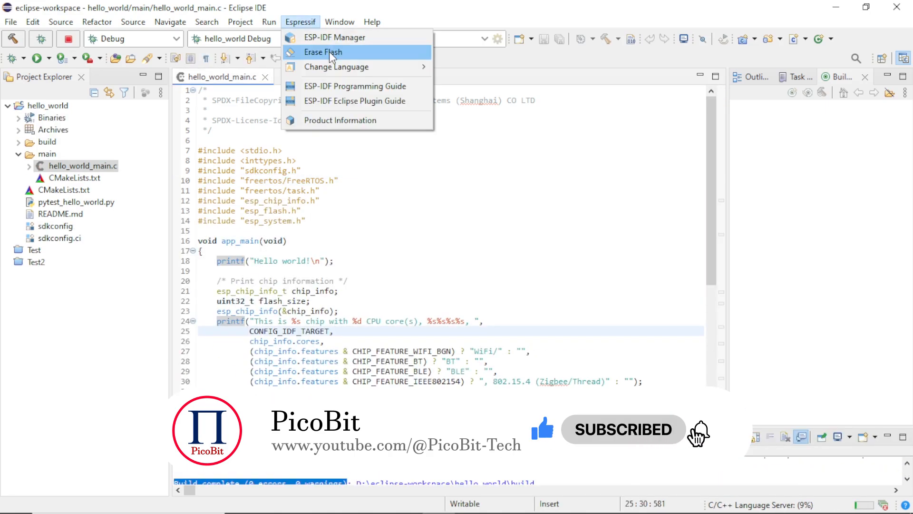